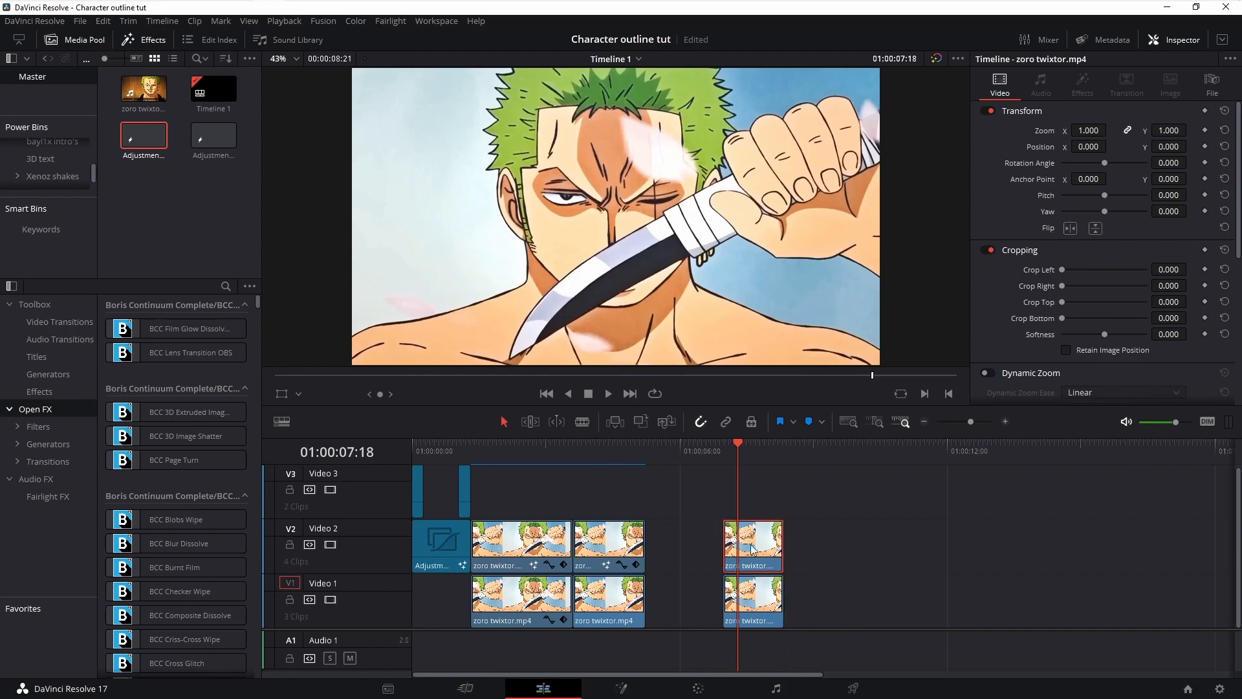
- Bring the zoro twixtor clip on V2 into the Fusion page for node compositing
right_click(750, 546)
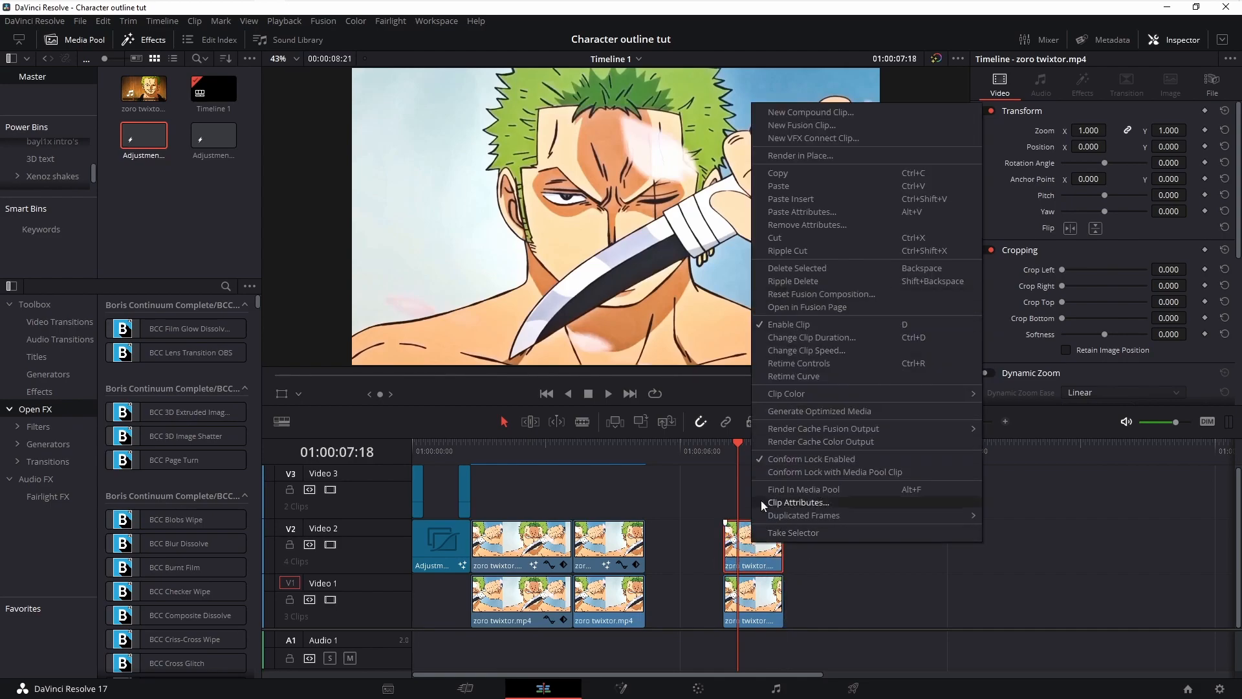
mouse_move(818, 326)
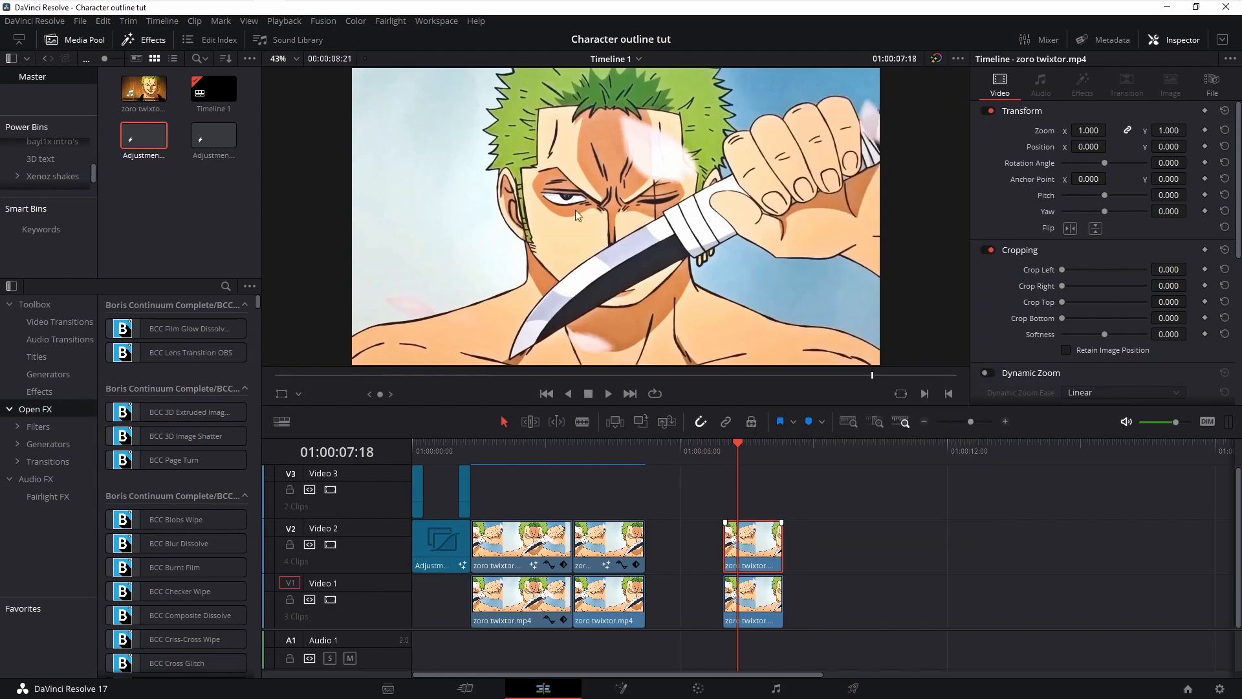
click(620, 687)
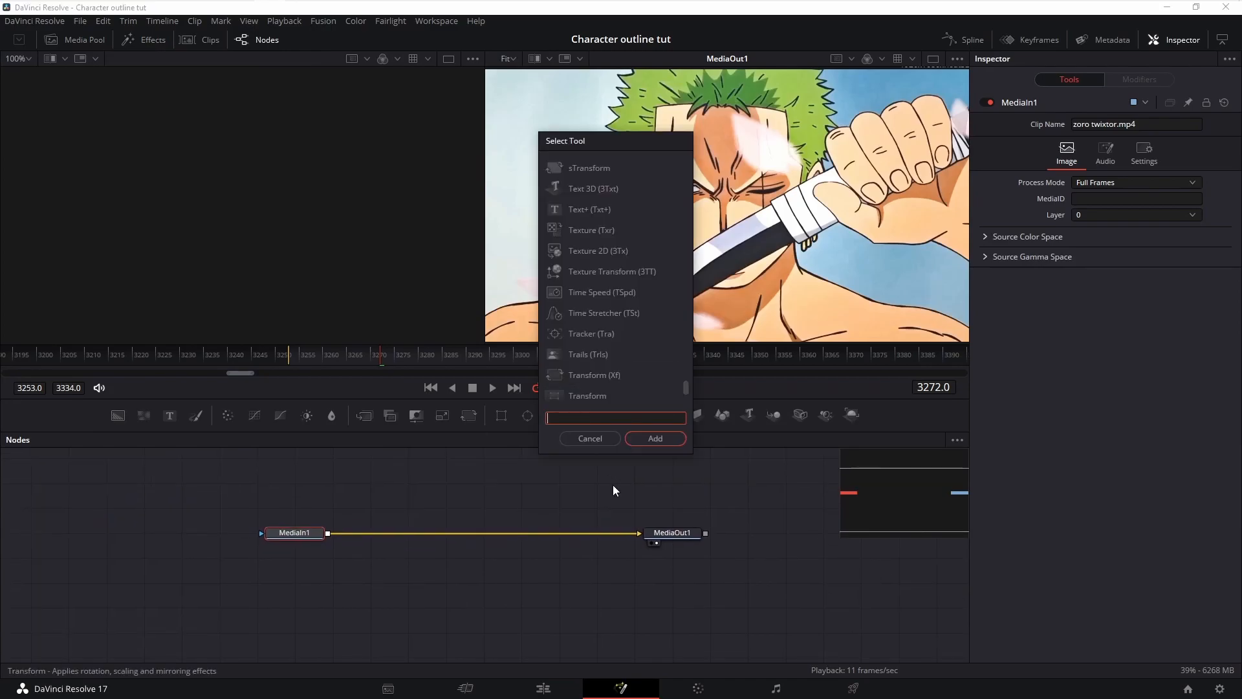
- Add an S_Cartoon node and set its edge colour to white
text(S_Cartoon)
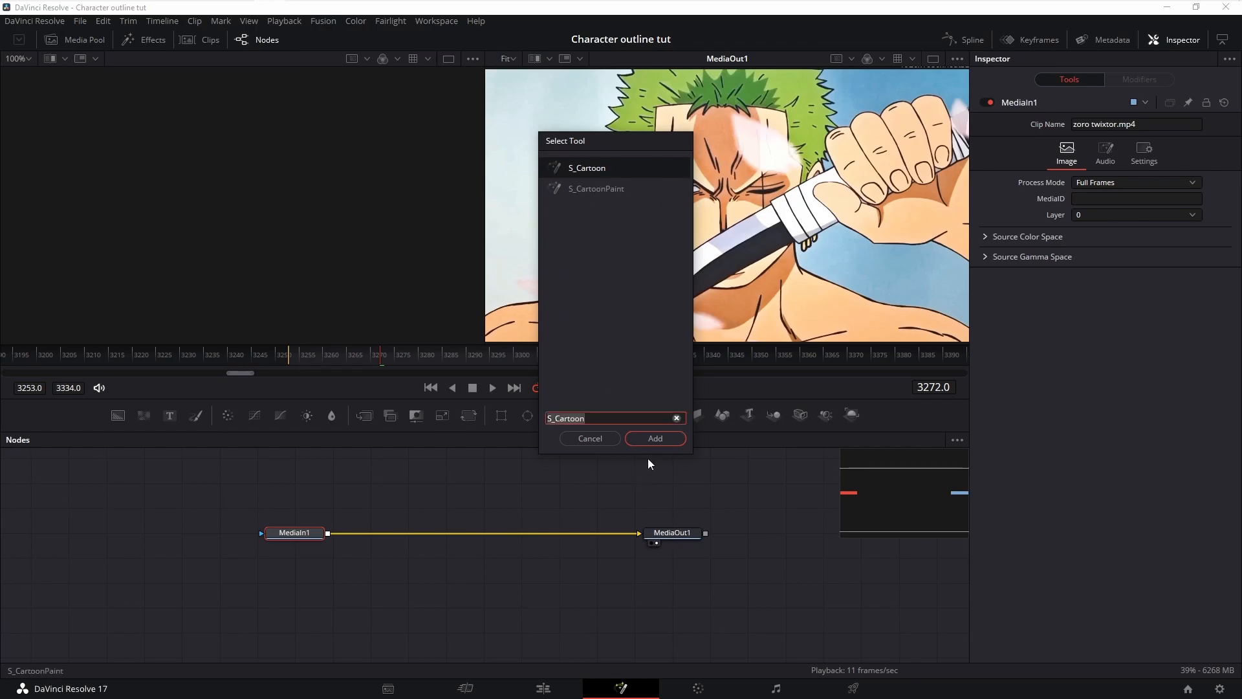
click(654, 439)
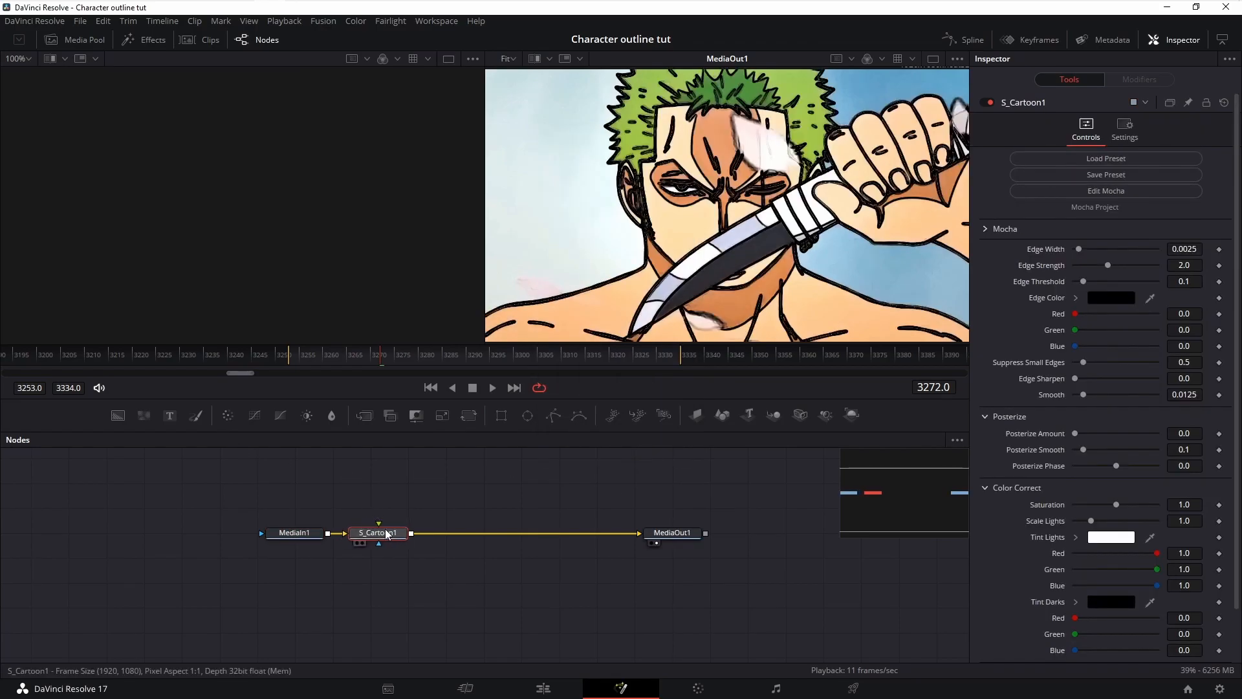
click(1110, 298)
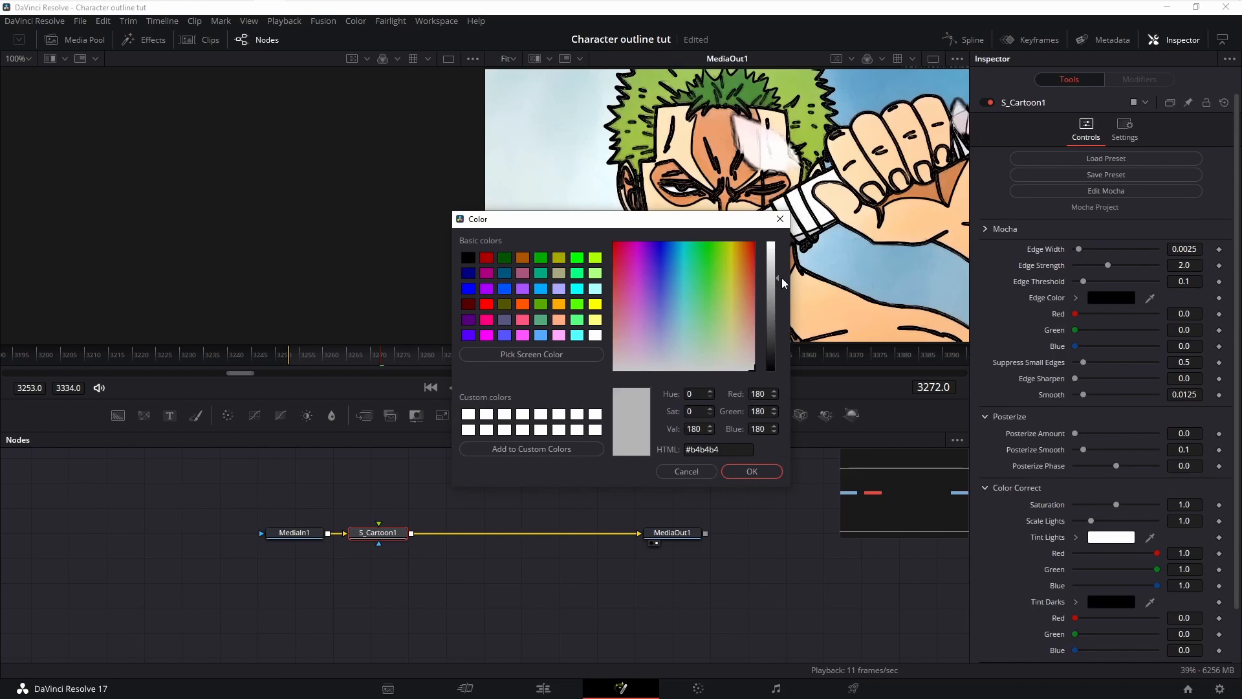
click(771, 242)
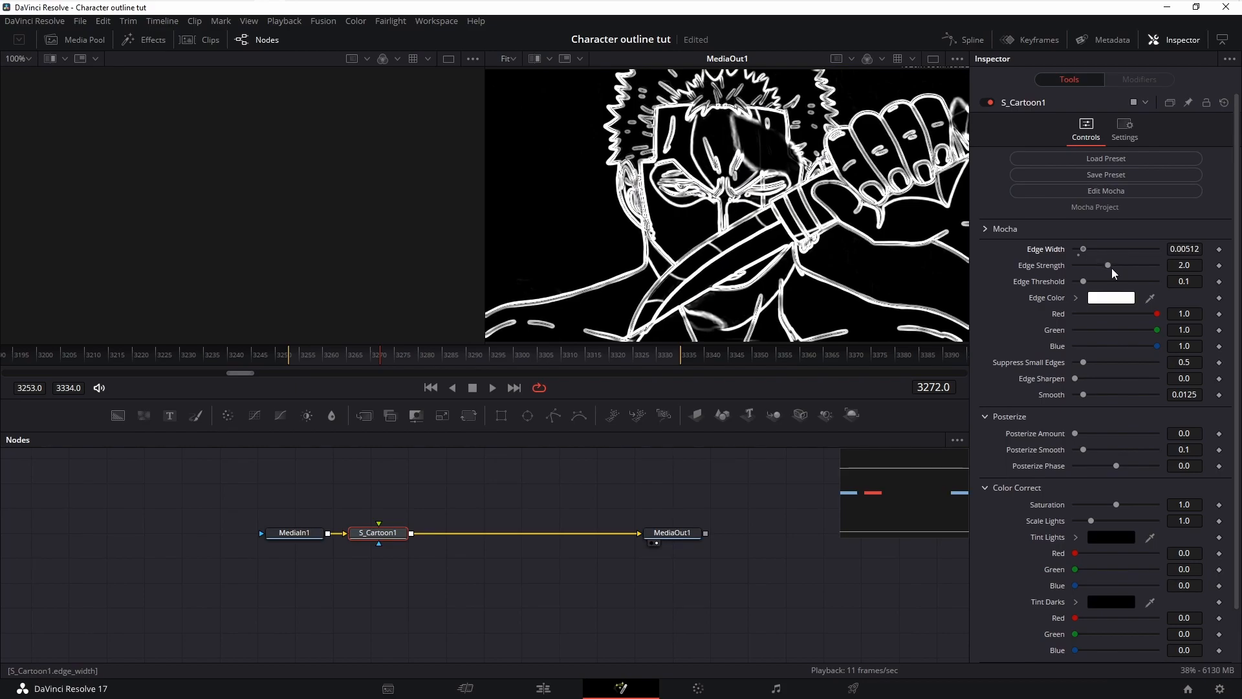
mouse_move(1115, 275)
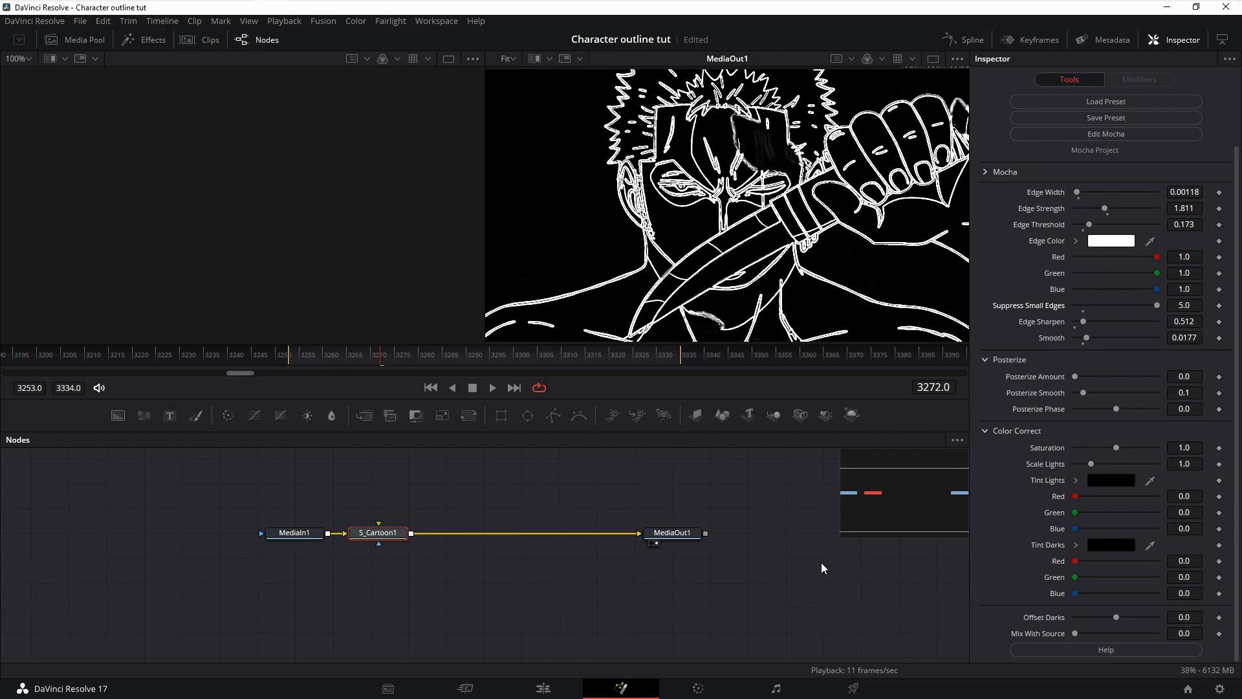
mouse_move(464, 520)
text(Soft Glow)
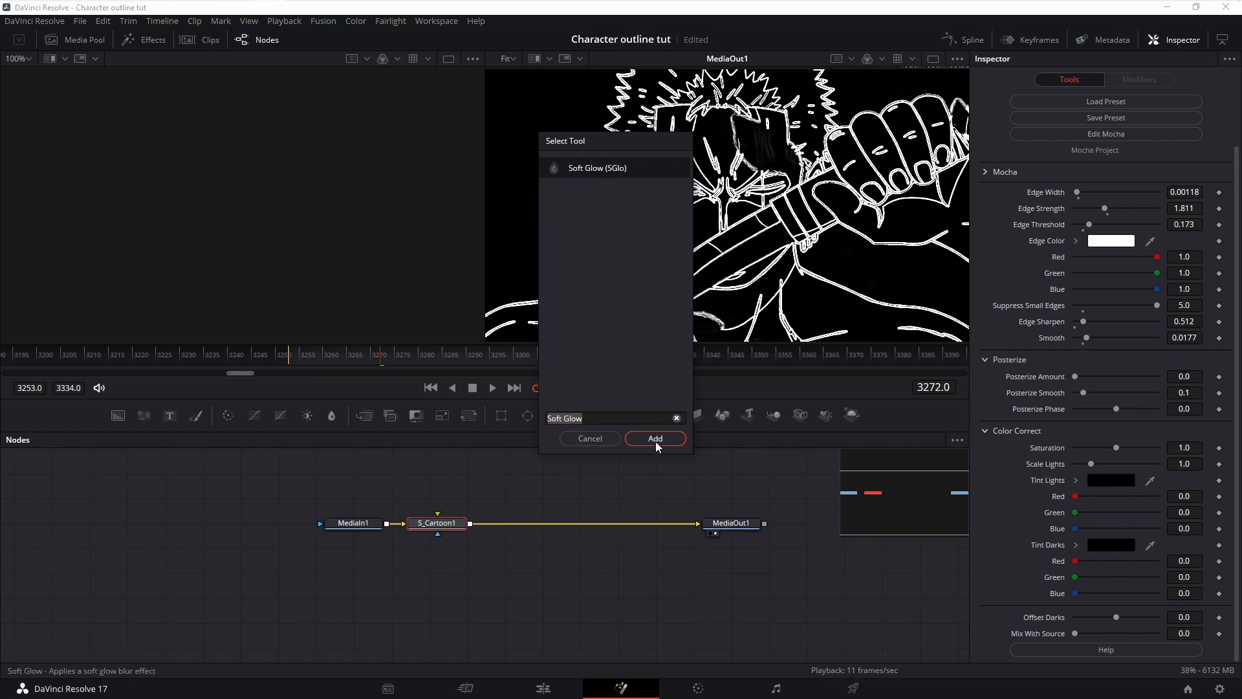
- Insert SoftGlow1 after S_Cartoon1 so the white outlines glow
click(655, 439)
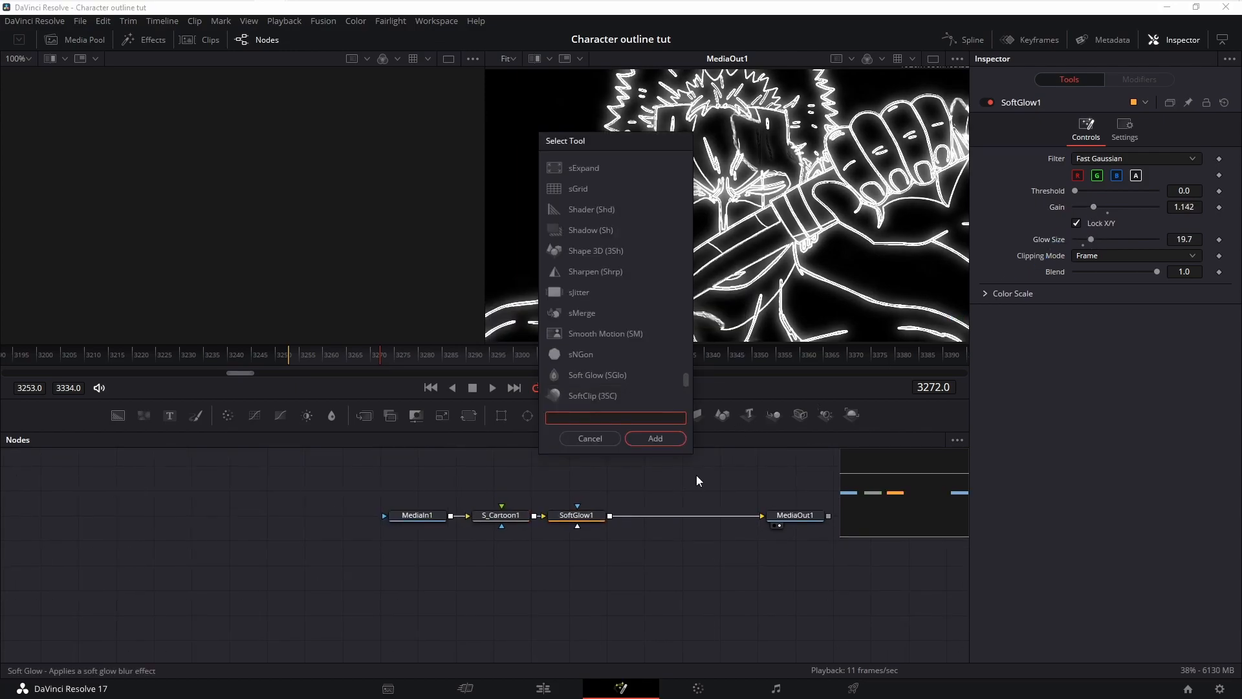
- Add S_CloudsPsyko after Soft Glow with Combine set to Mult
text(S_cloudsPsyko)
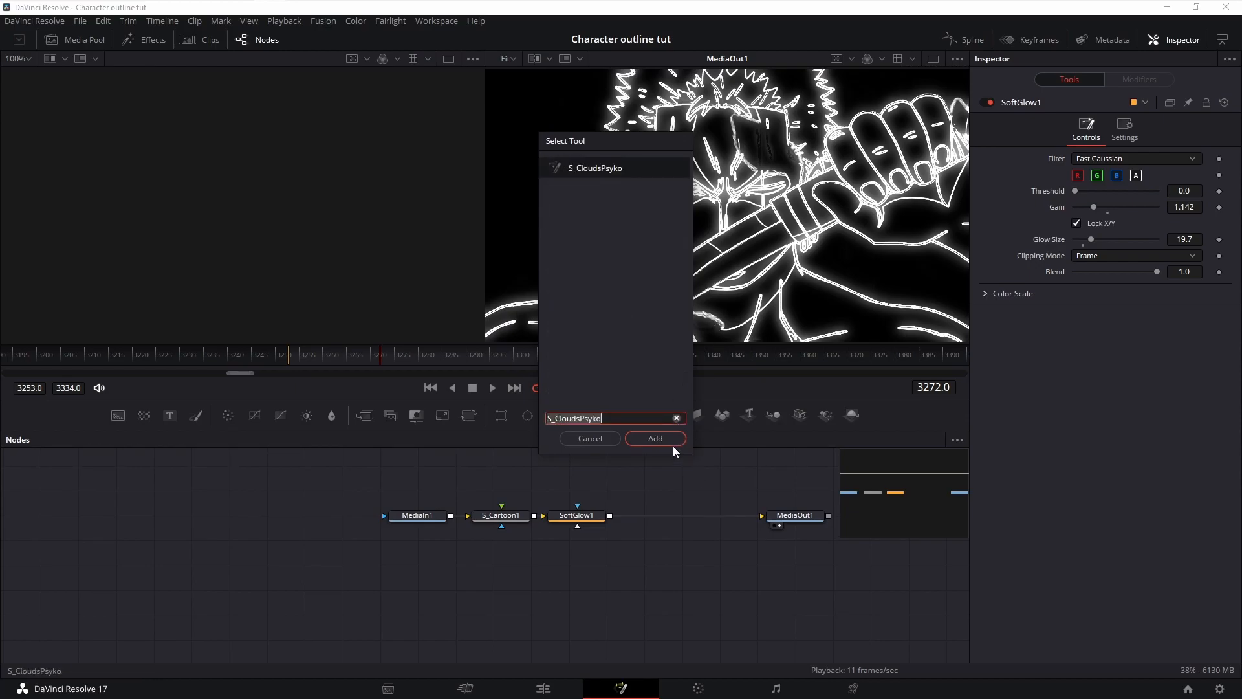
click(655, 439)
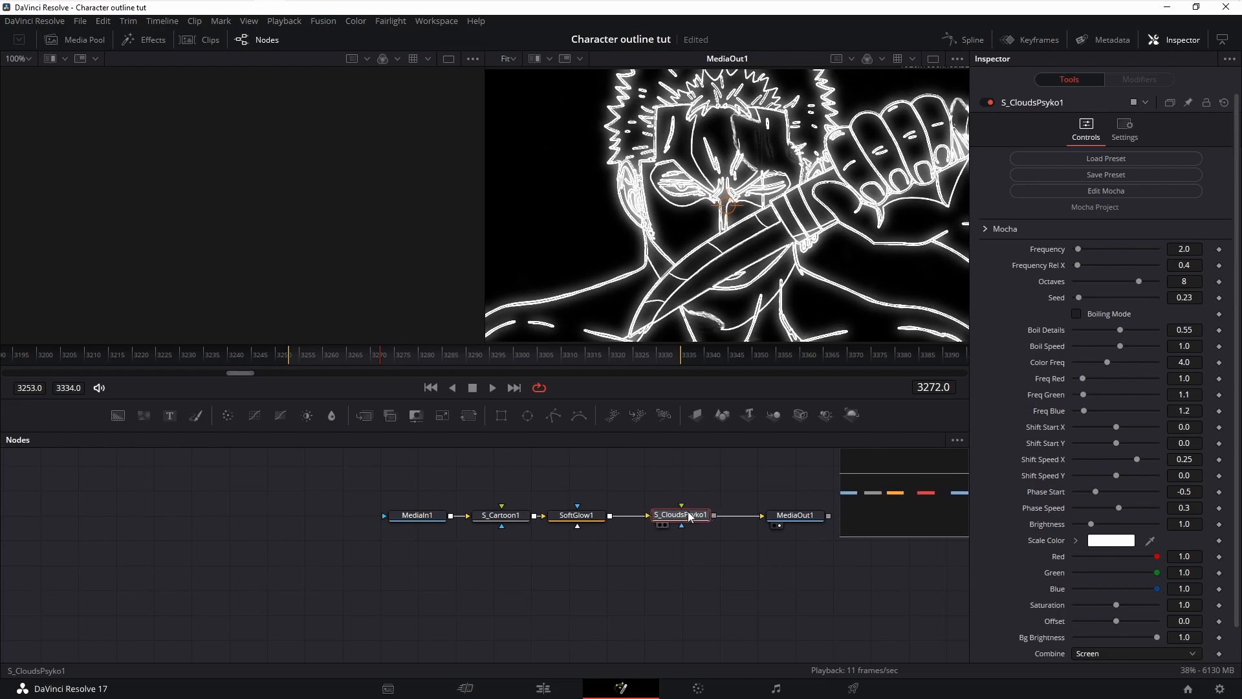
click(669, 514)
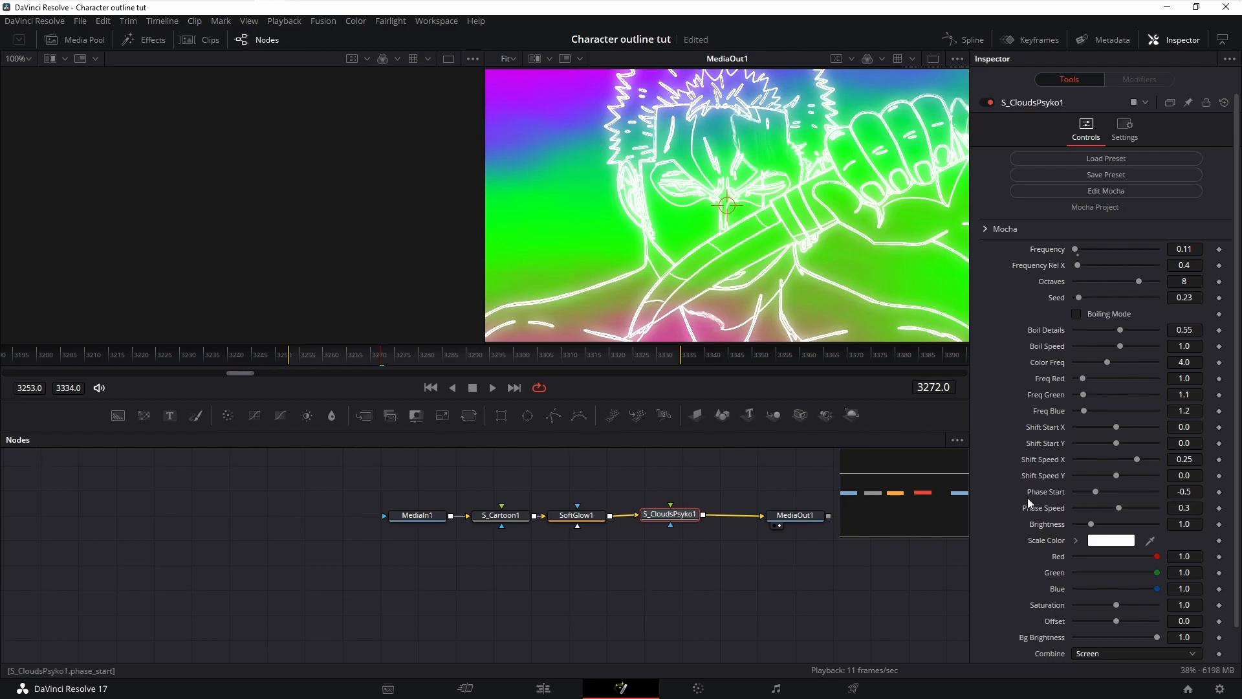
scroll(down, 3)
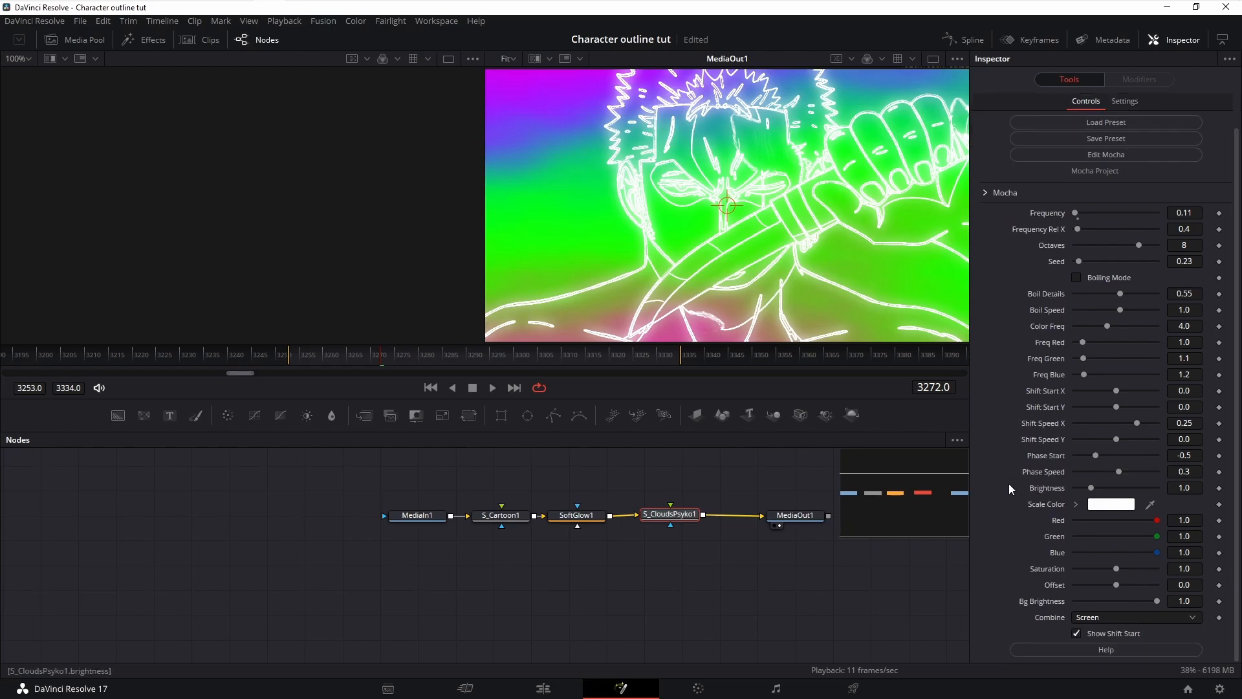
click(1134, 616)
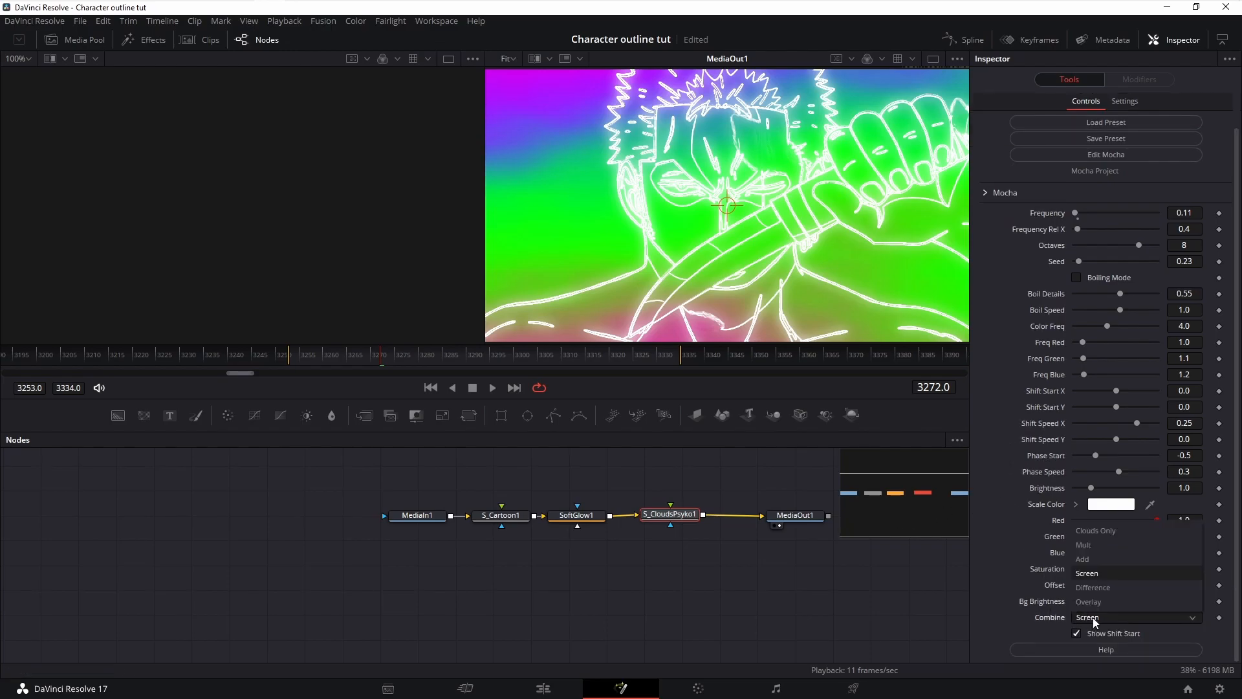
click(1082, 545)
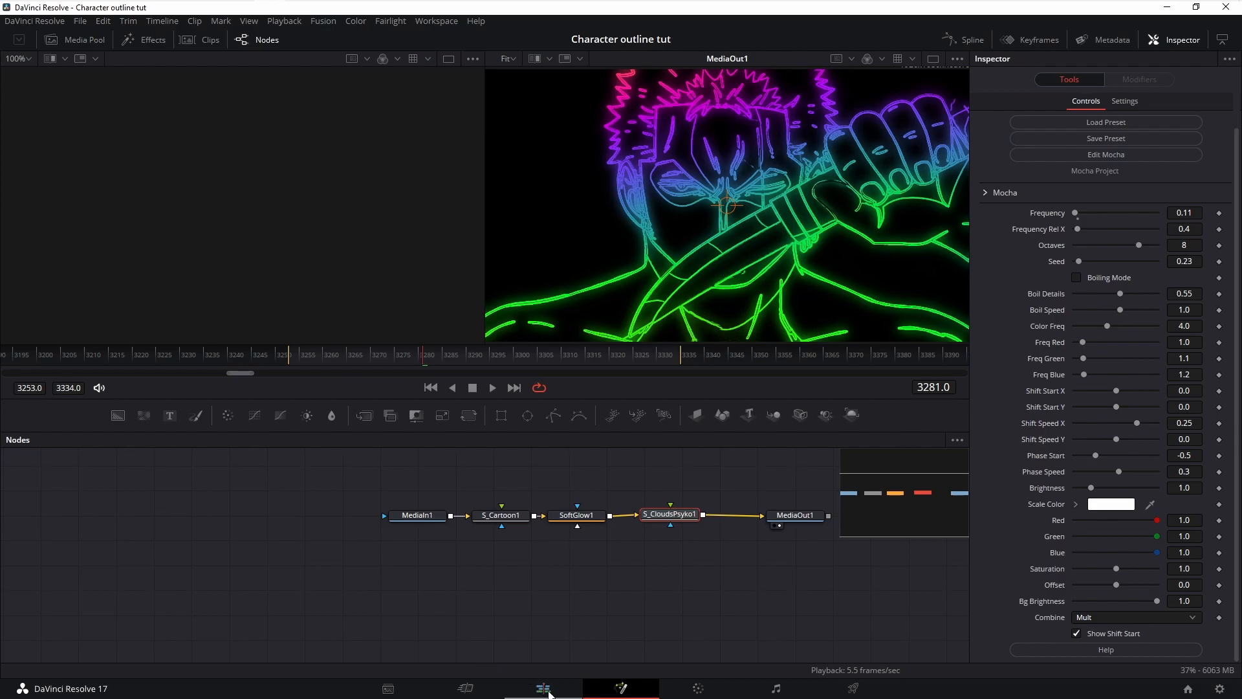
- Back on the Edit page, set the outlined clip's Composite Mode to Screen
click(542, 688)
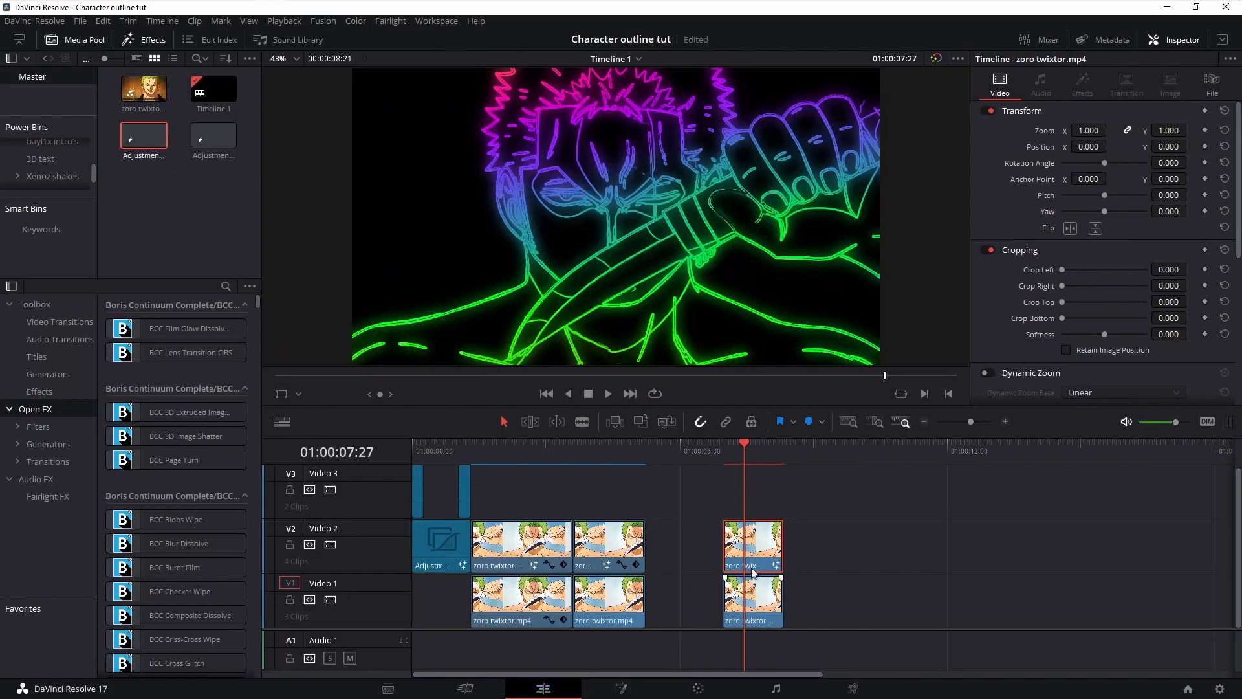
right_click(751, 545)
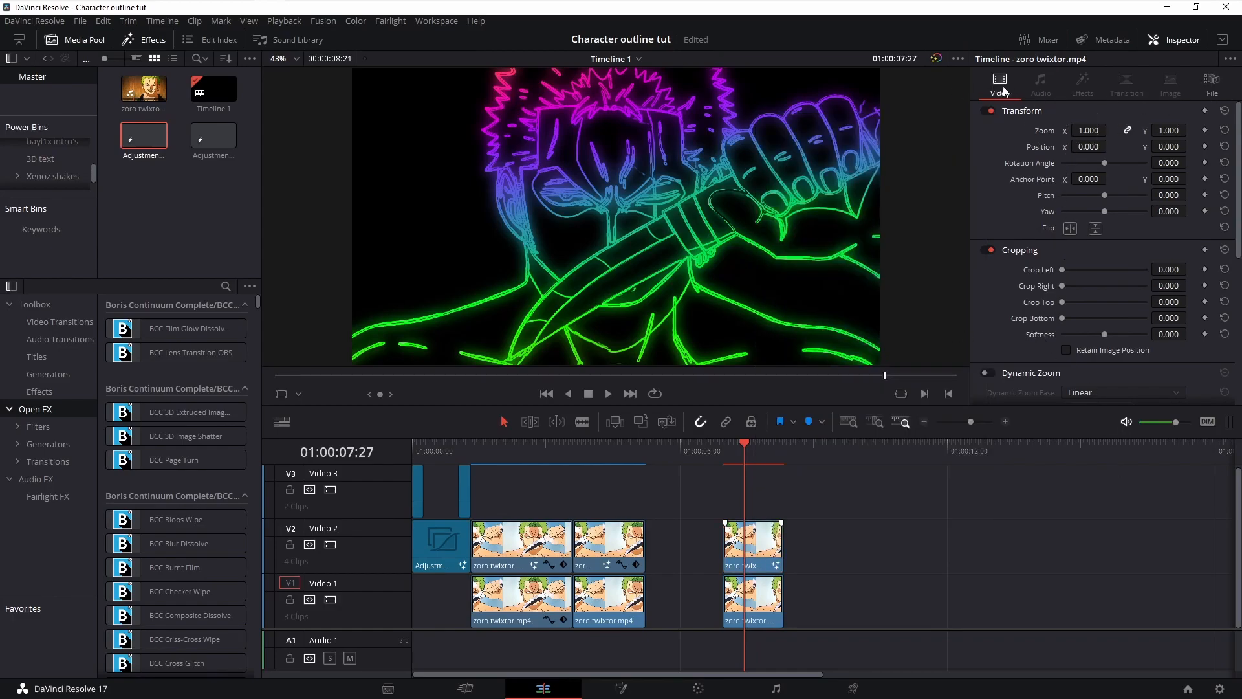
scroll(down, 3)
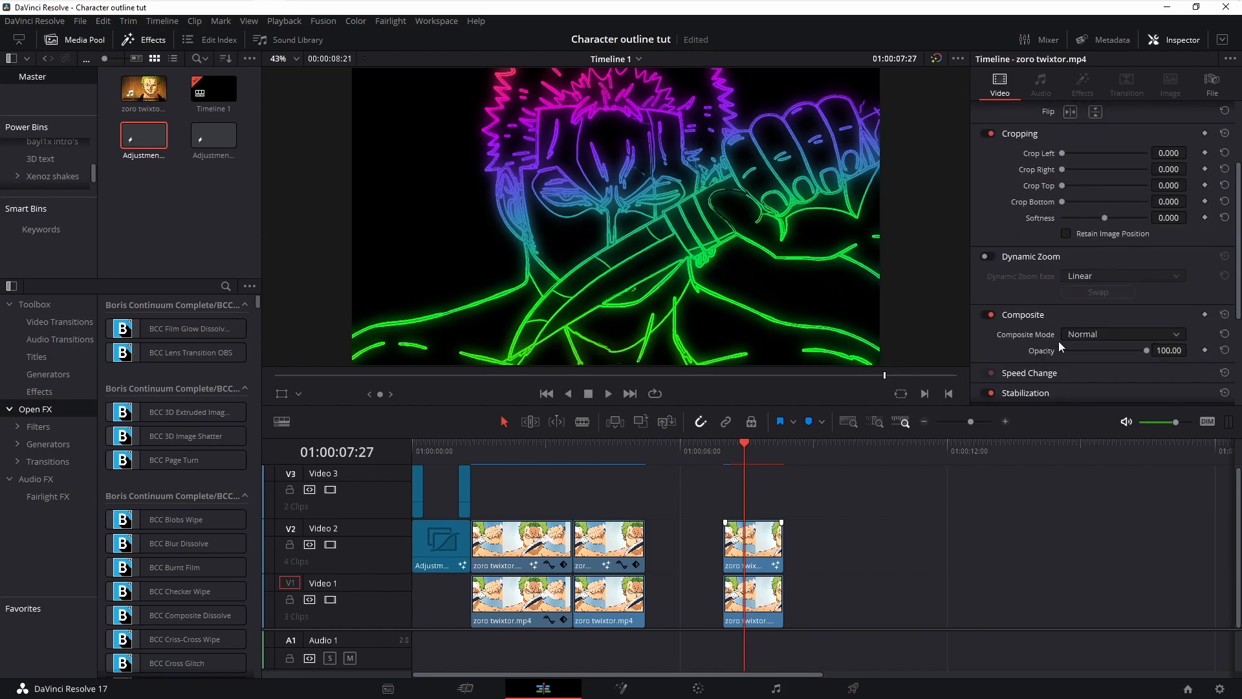
click(1121, 334)
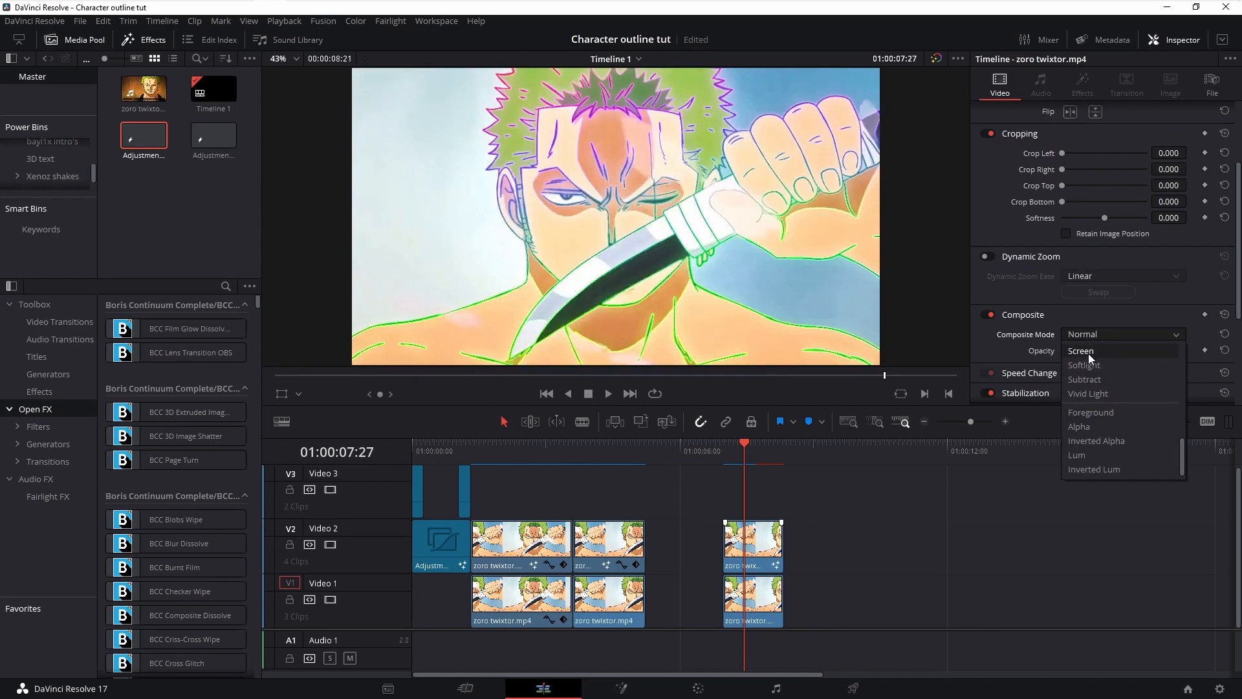
click(1082, 350)
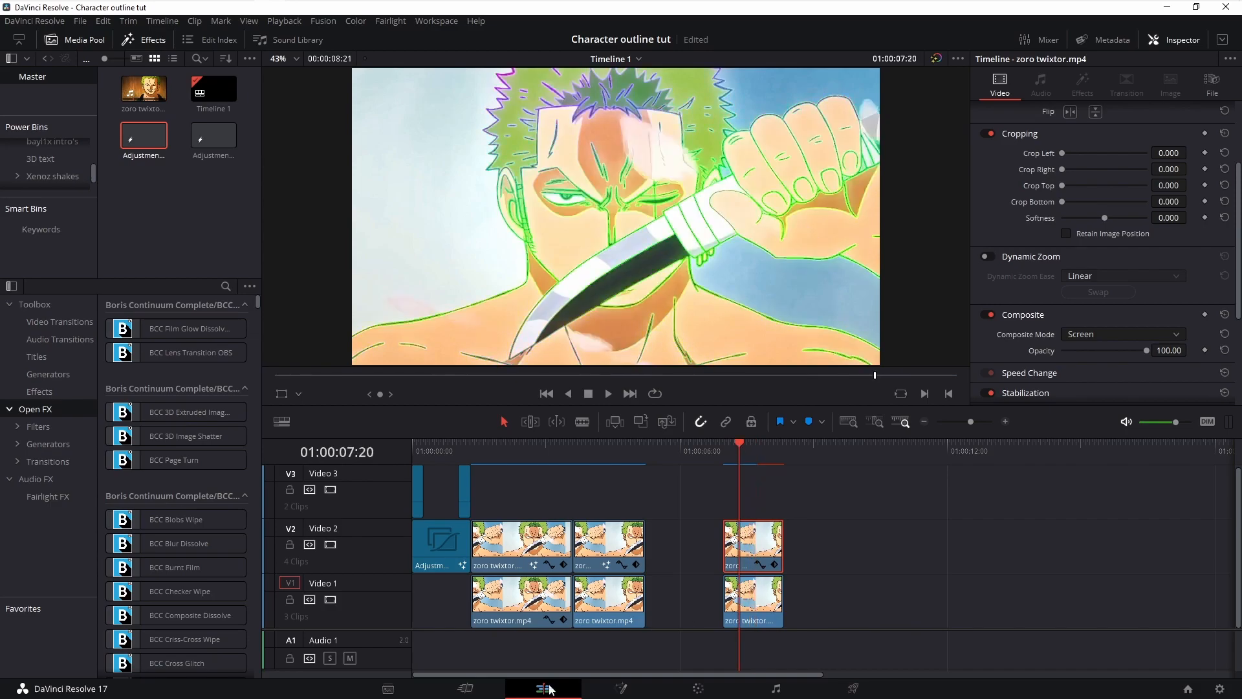
- Add a Transform node after S_CloudsPsyko1 in Fusion, then return to editing
click(620, 688)
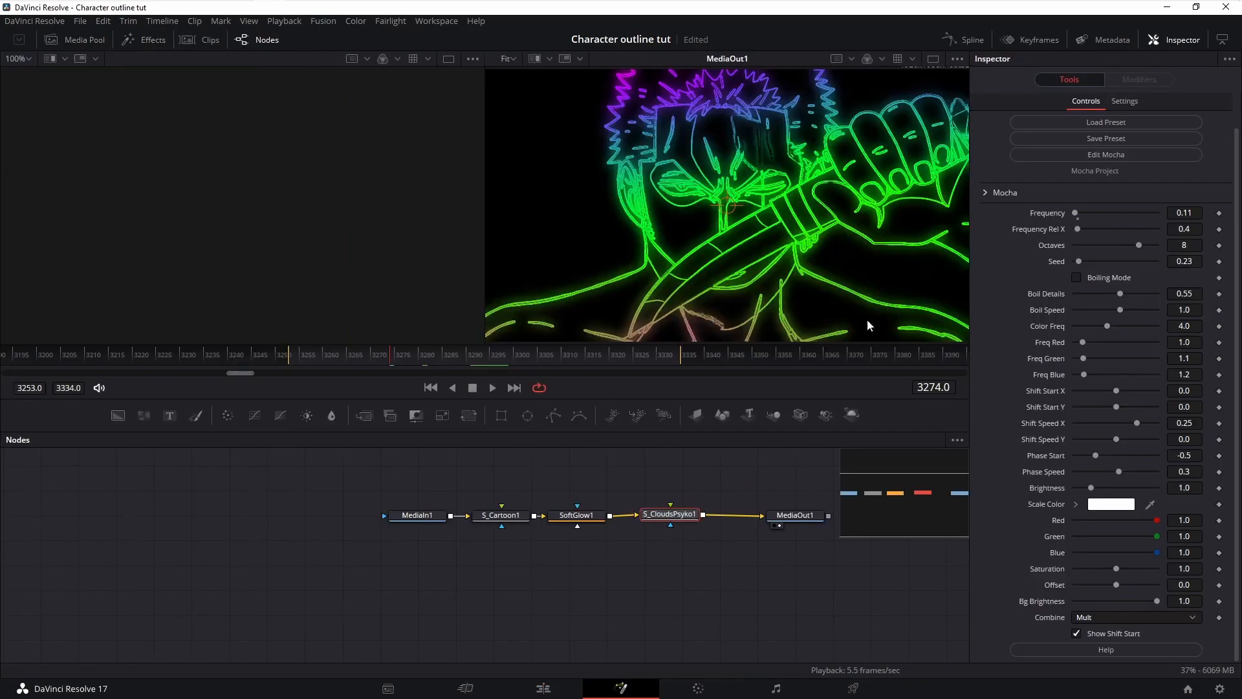
click(328, 514)
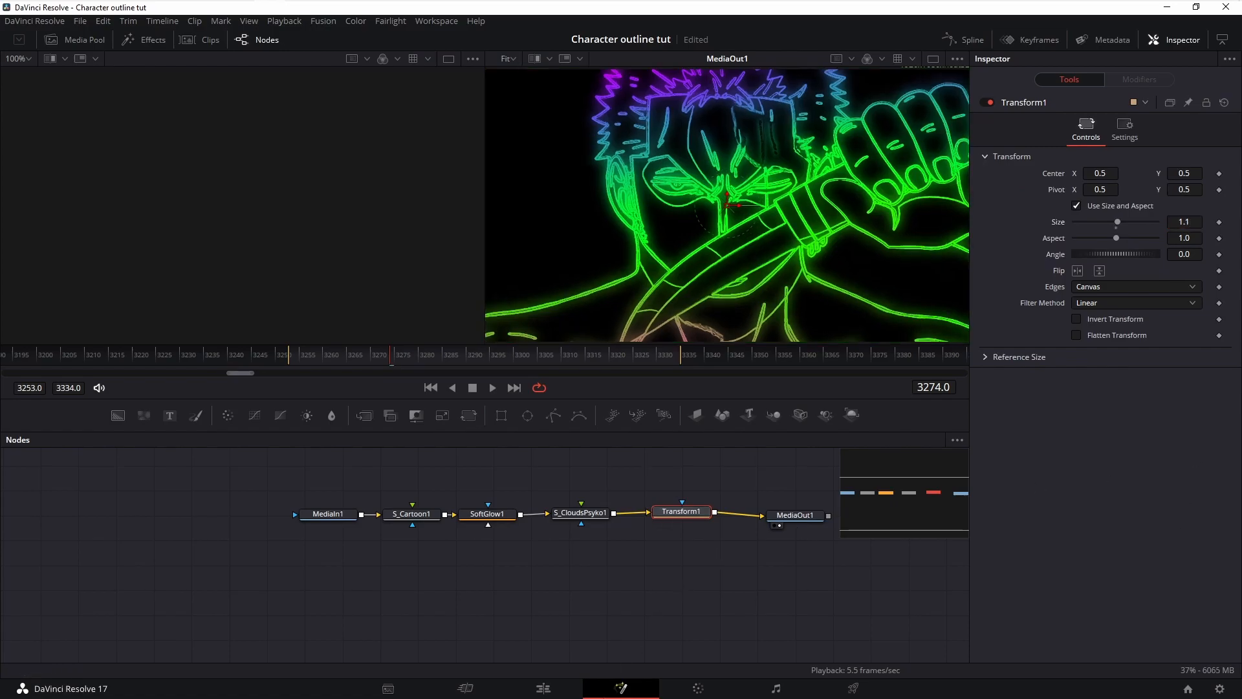
click(543, 688)
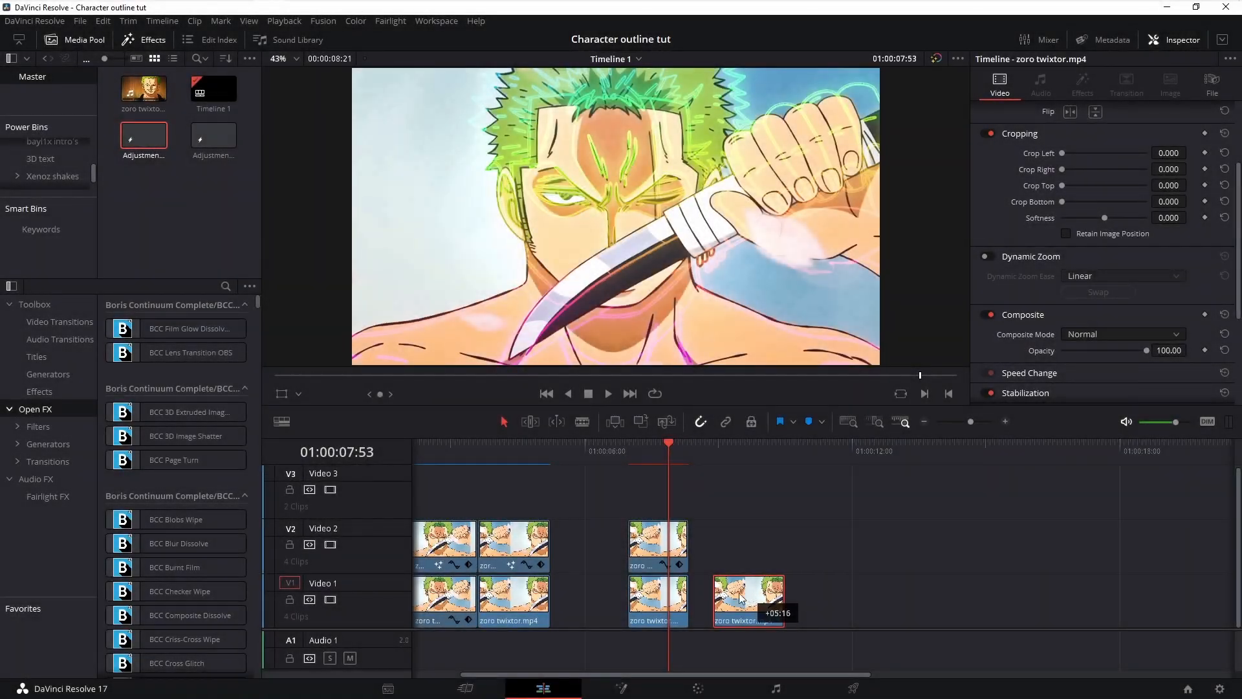
- Open the new clip in Fusion and add an S_EdgeColorize node
click(1122, 333)
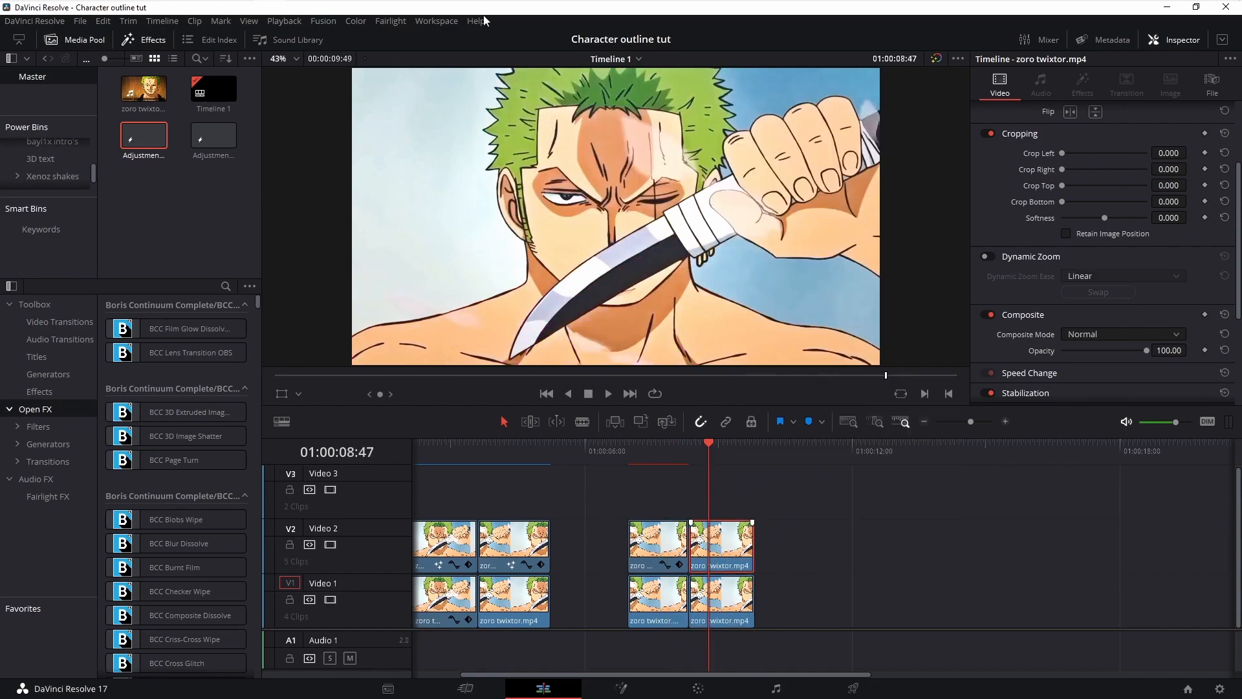
click(620, 687)
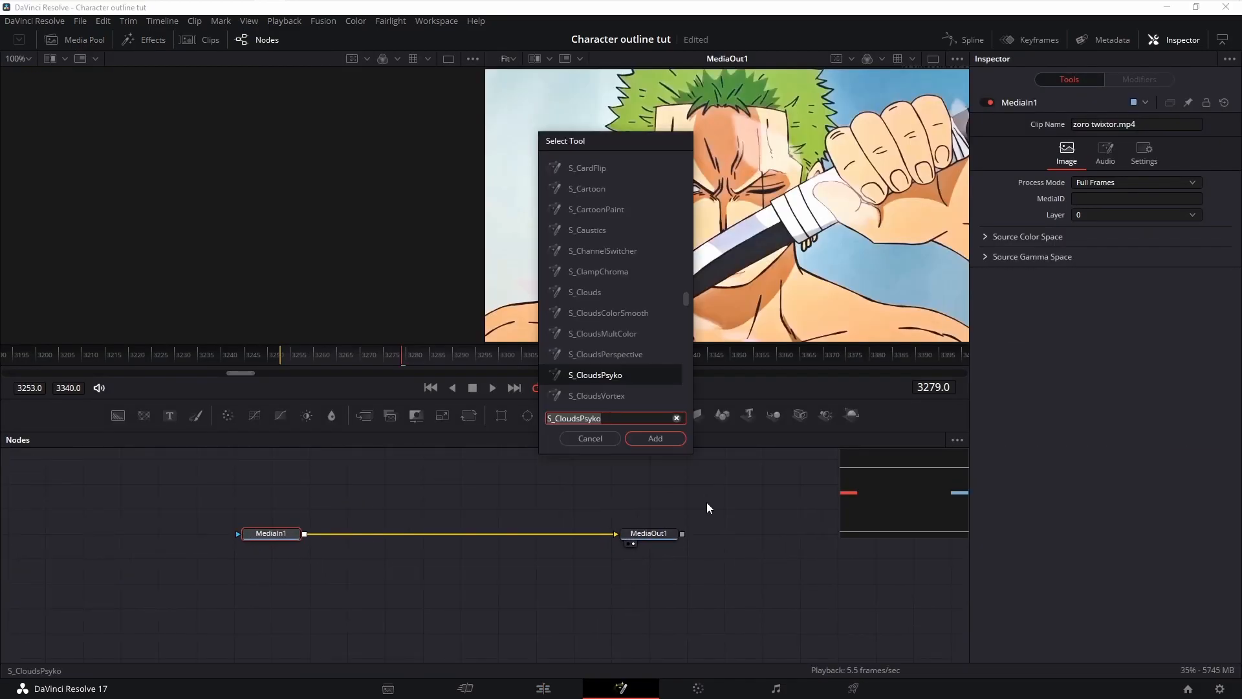
text(S_e)
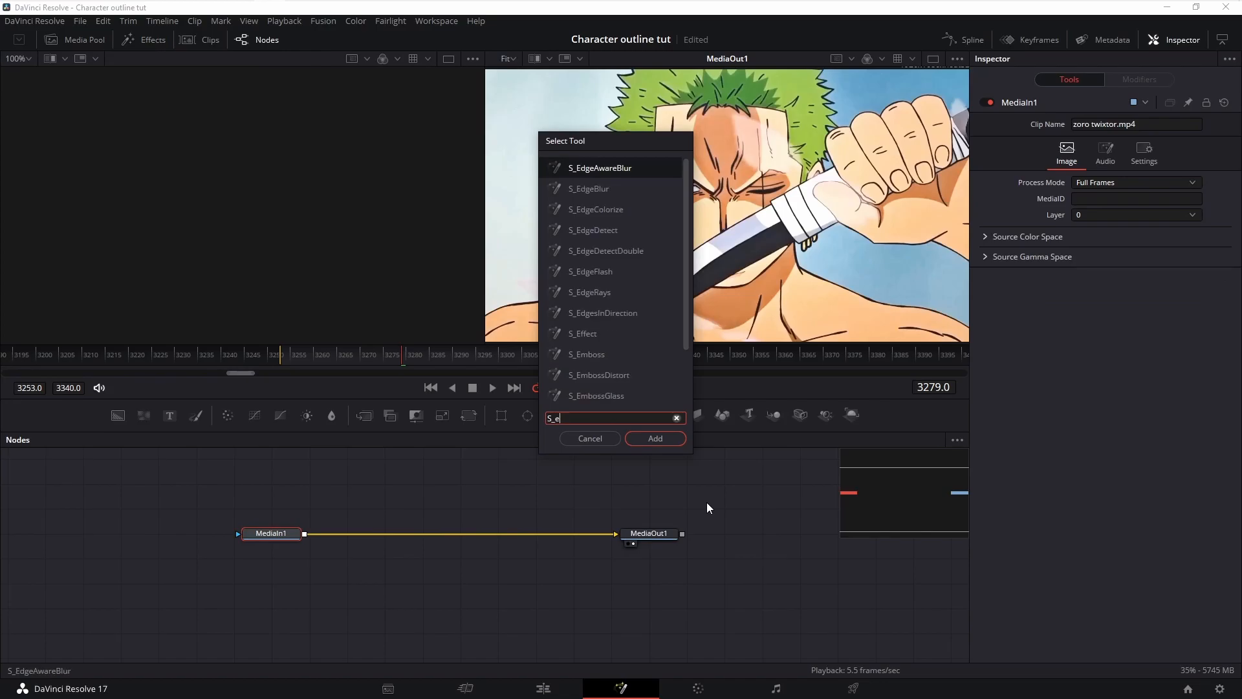
text(dgeColorize)
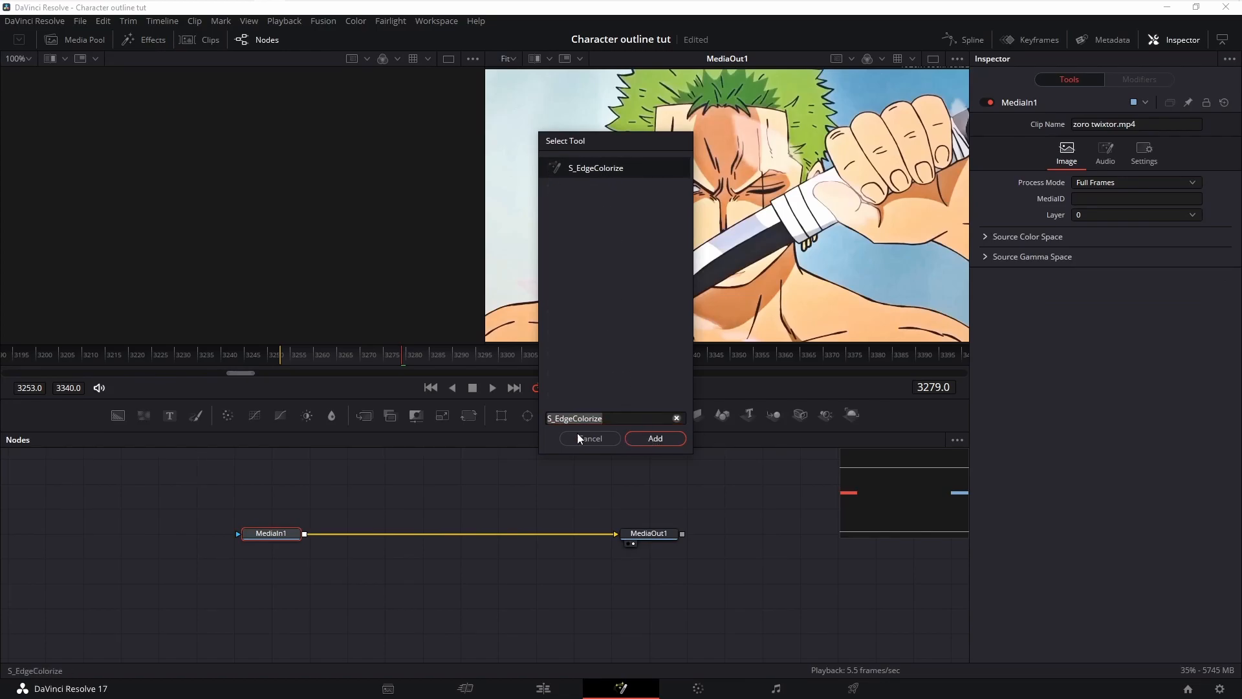
click(655, 439)
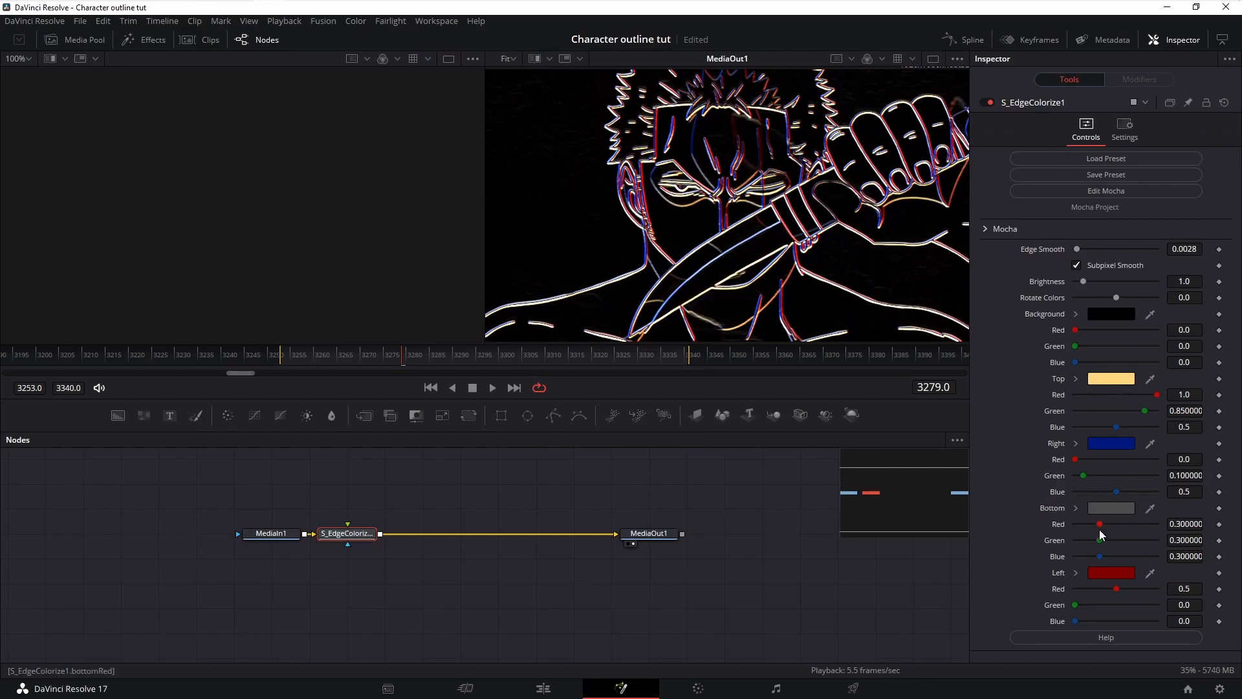
- Set the left edge colour to white and the right edge to bright cyan
click(1111, 507)
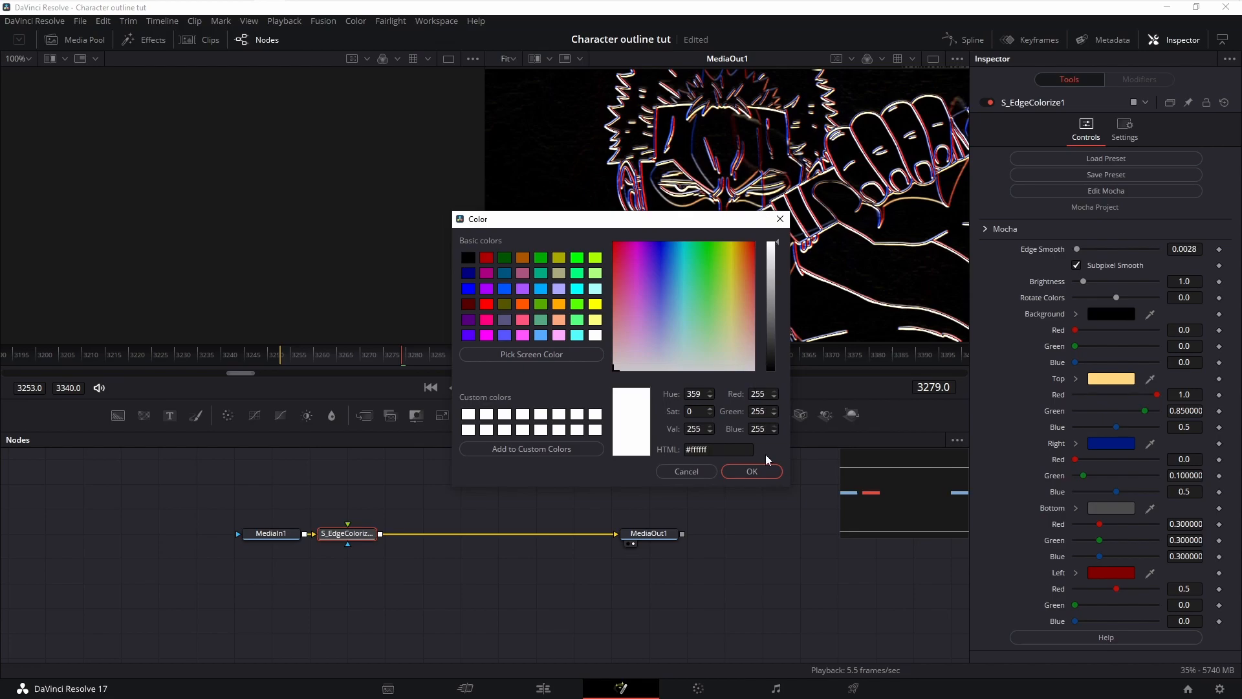
click(751, 472)
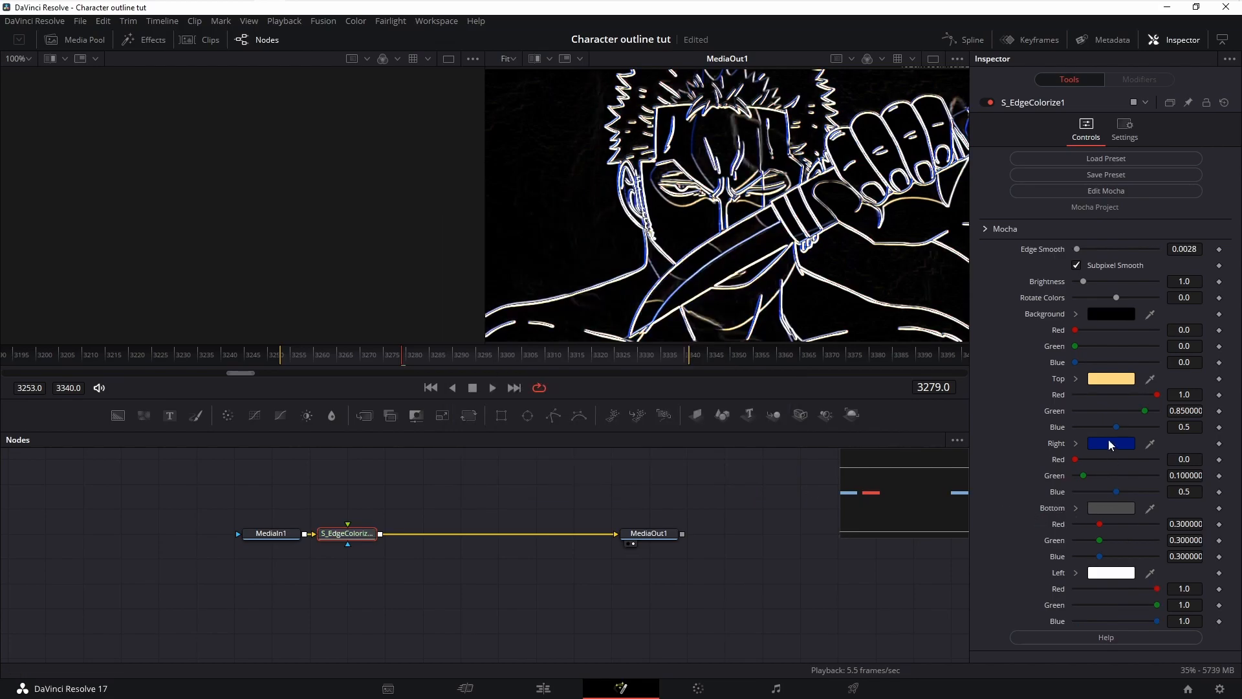
click(1110, 443)
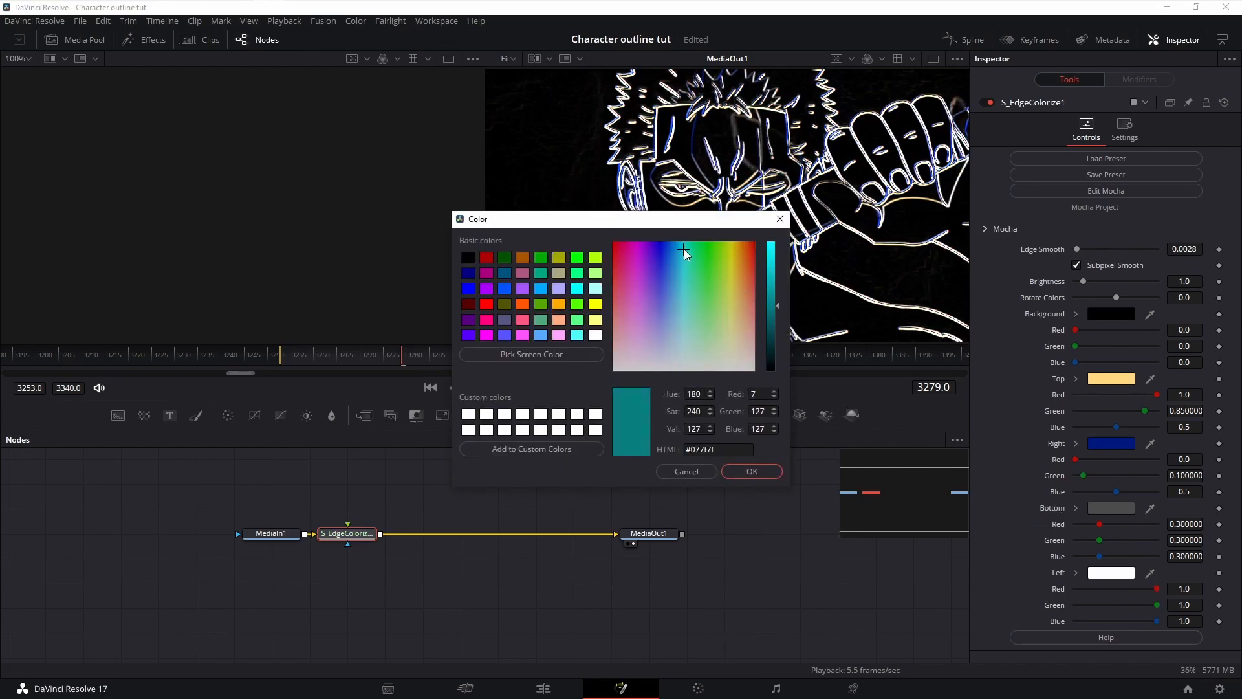
click(687, 243)
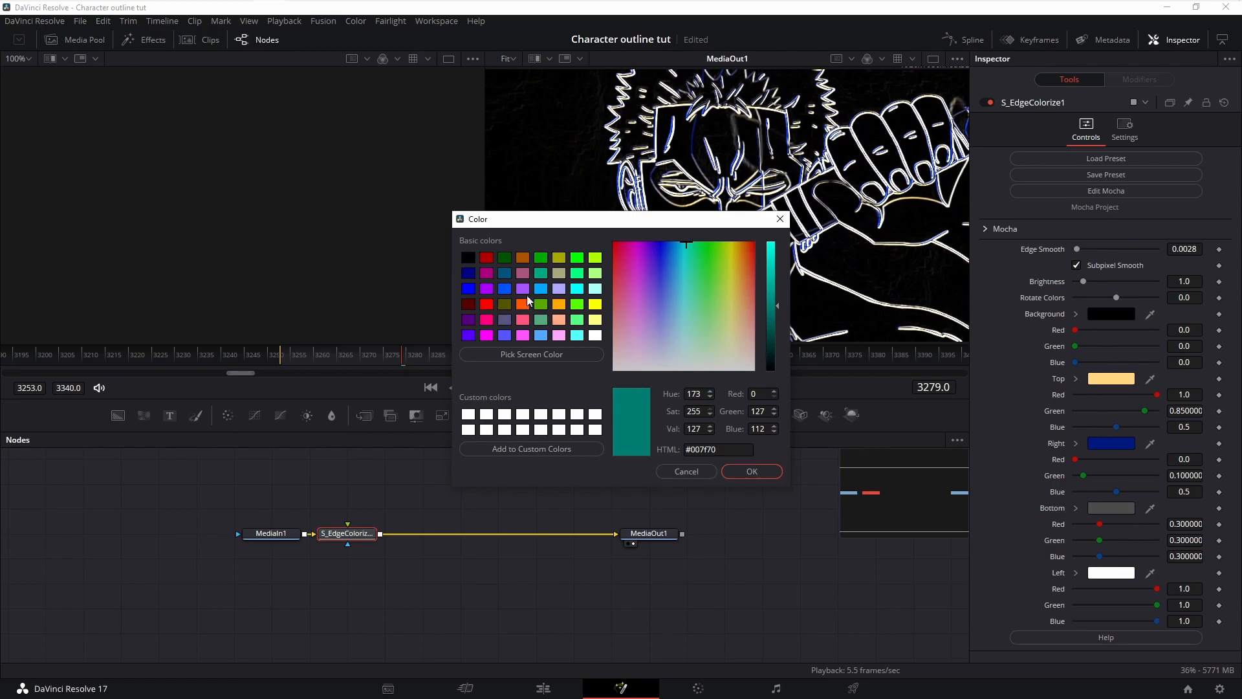
click(467, 287)
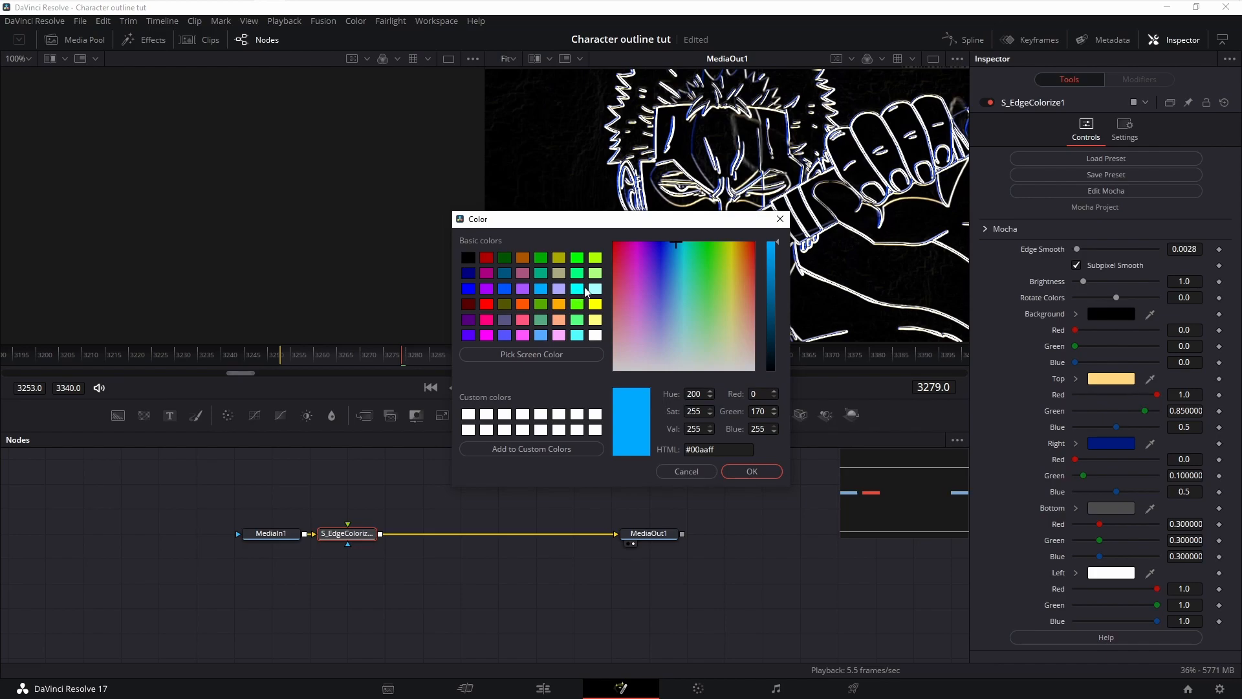
click(751, 471)
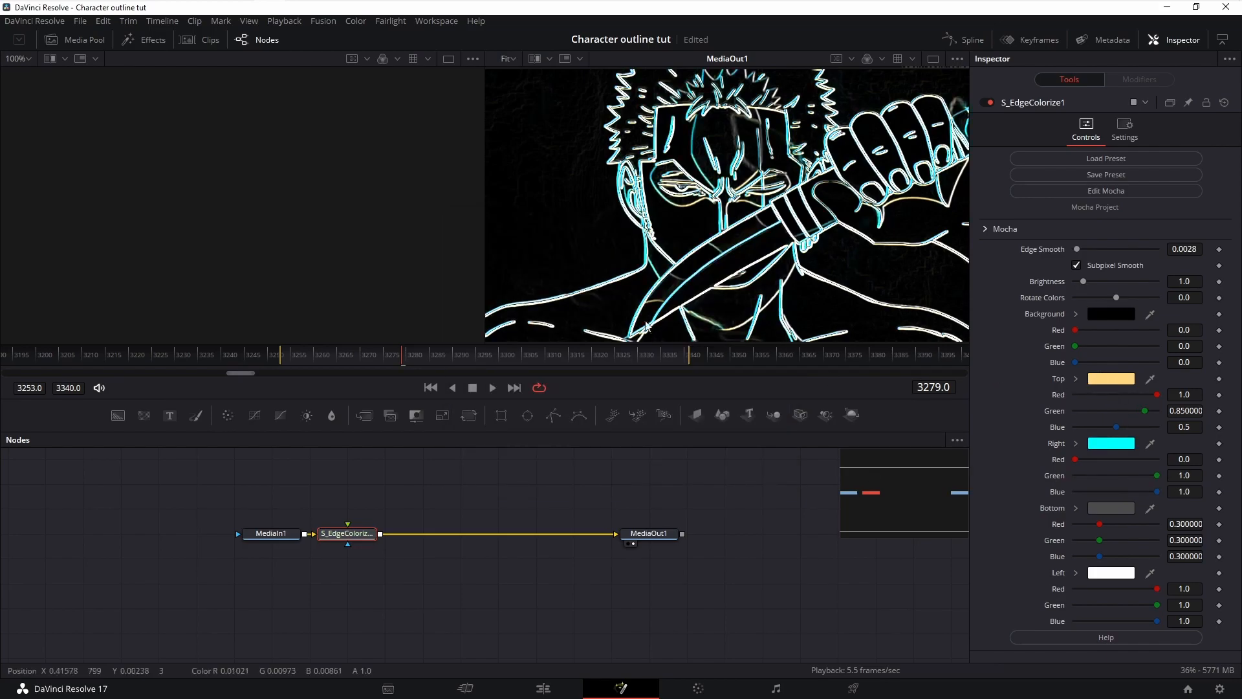
- Set the top and bottom edge colours to the same cyan
click(1110, 379)
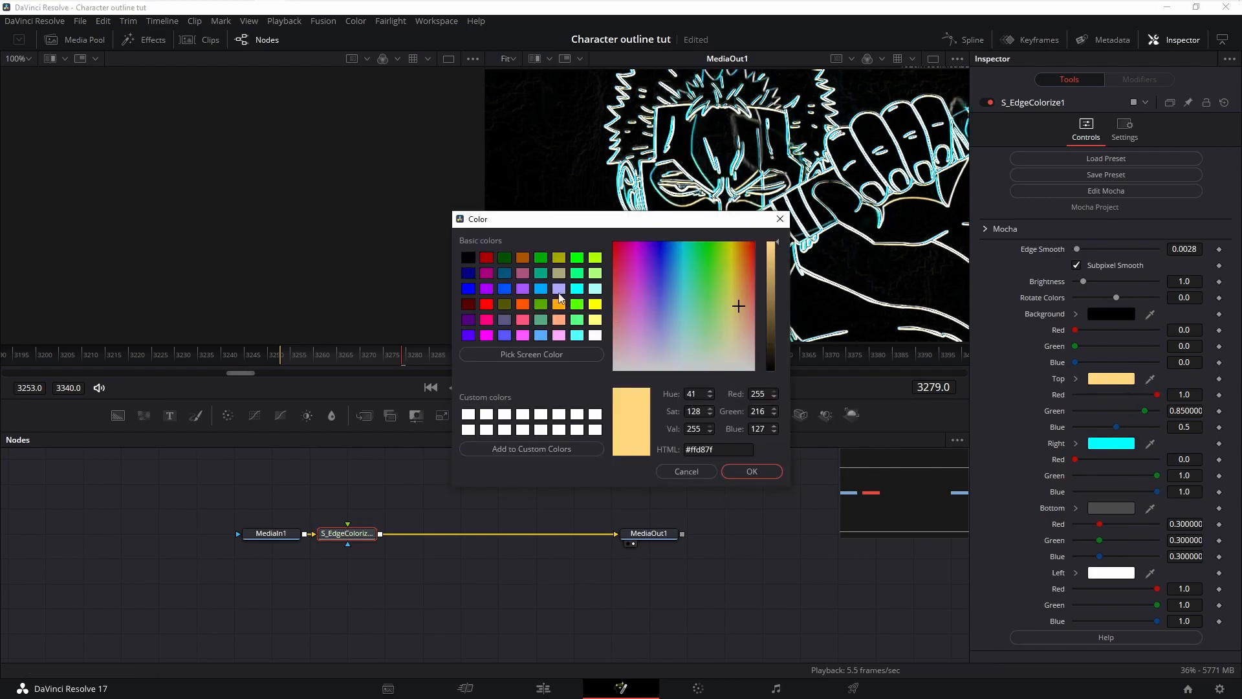
click(749, 471)
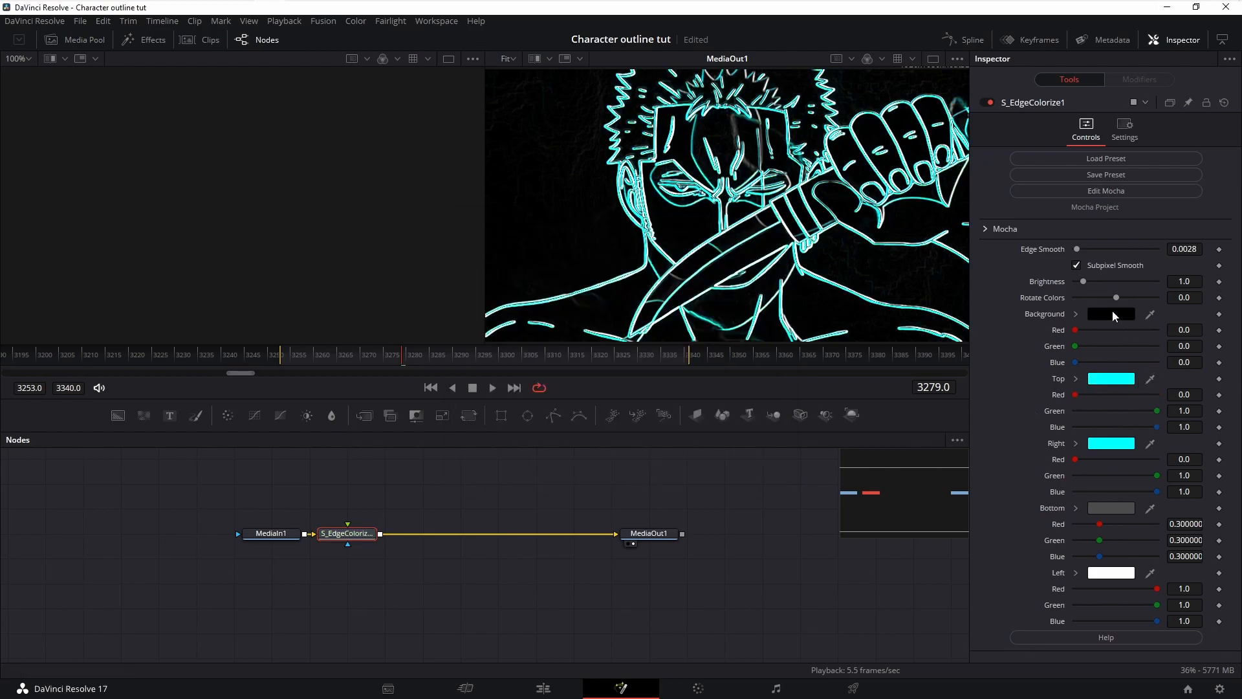
click(1110, 314)
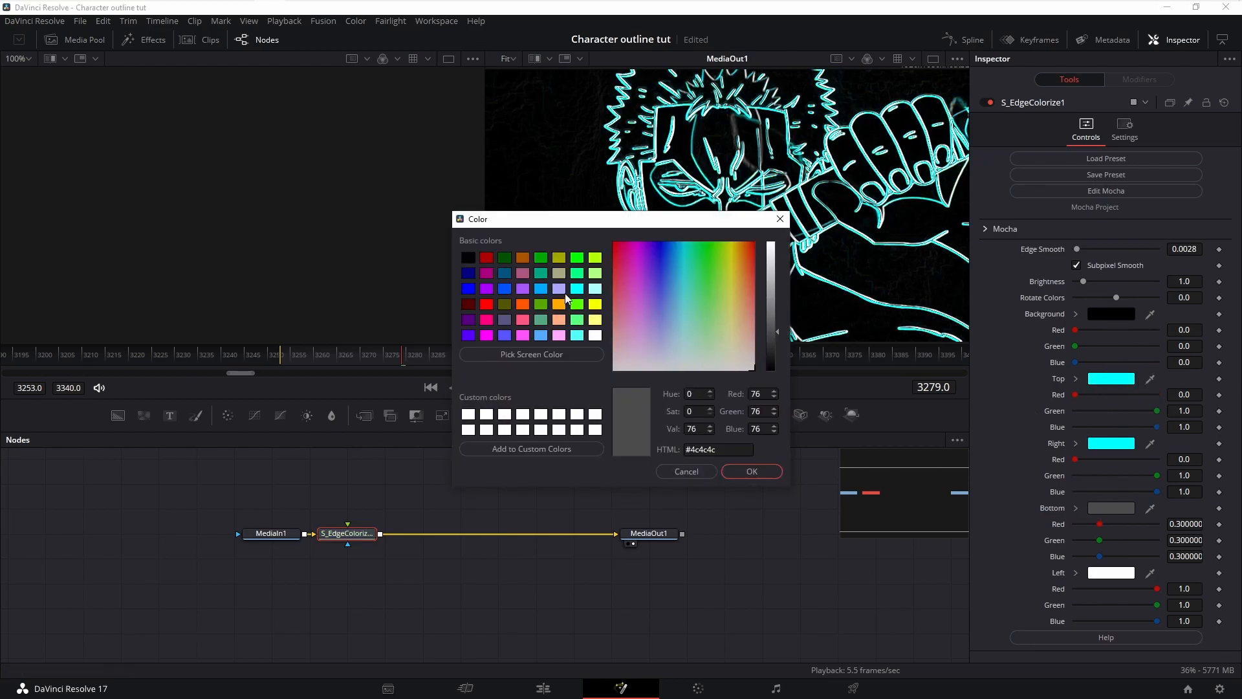
click(749, 471)
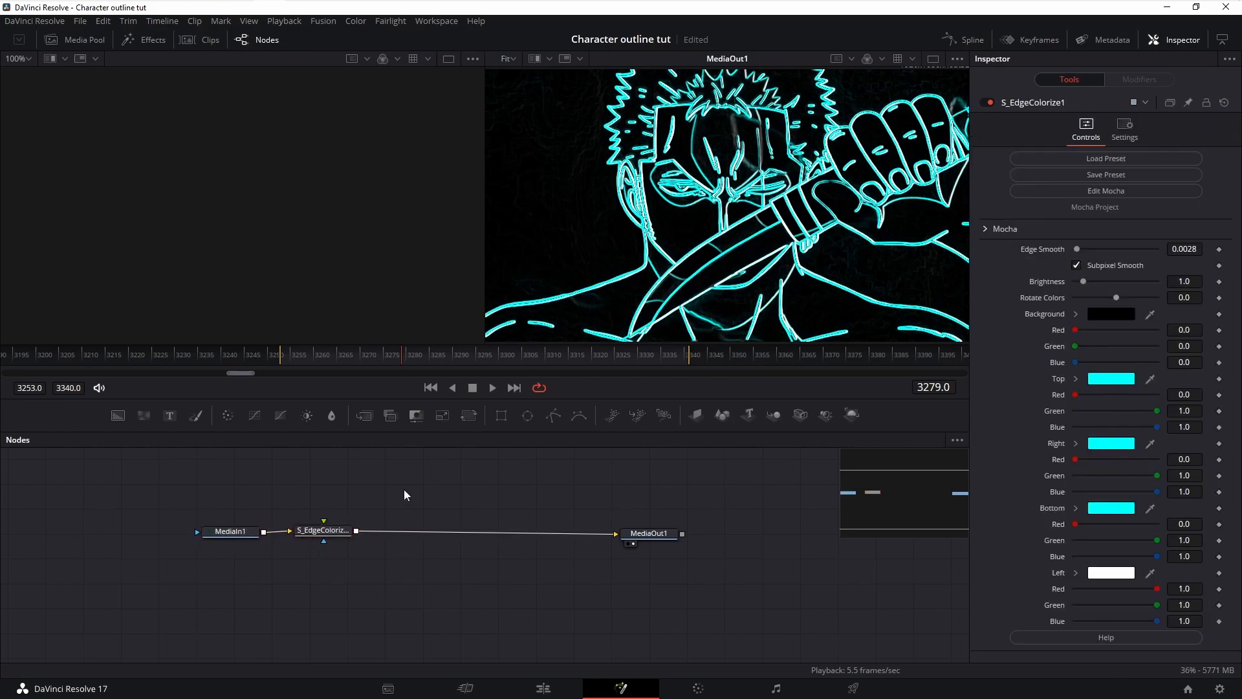
- Add Soft Glow after S_EdgeColorize1 and set Edge Smooth to 0
text(soft)
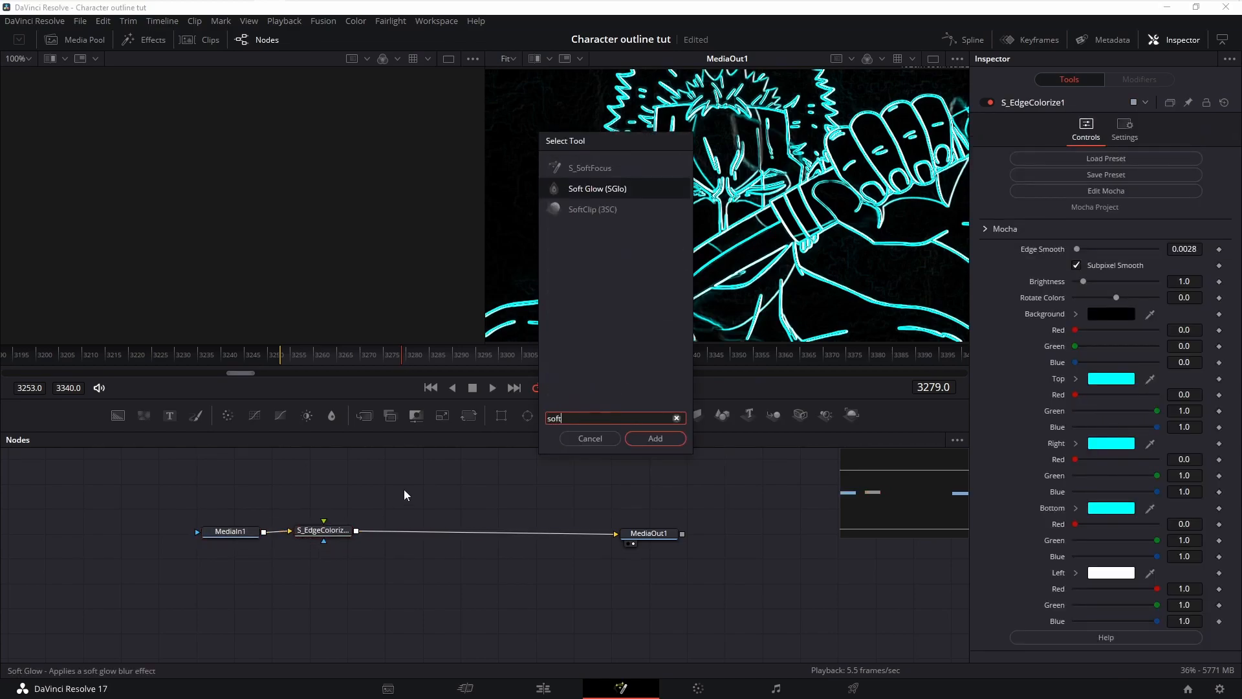
click(590, 439)
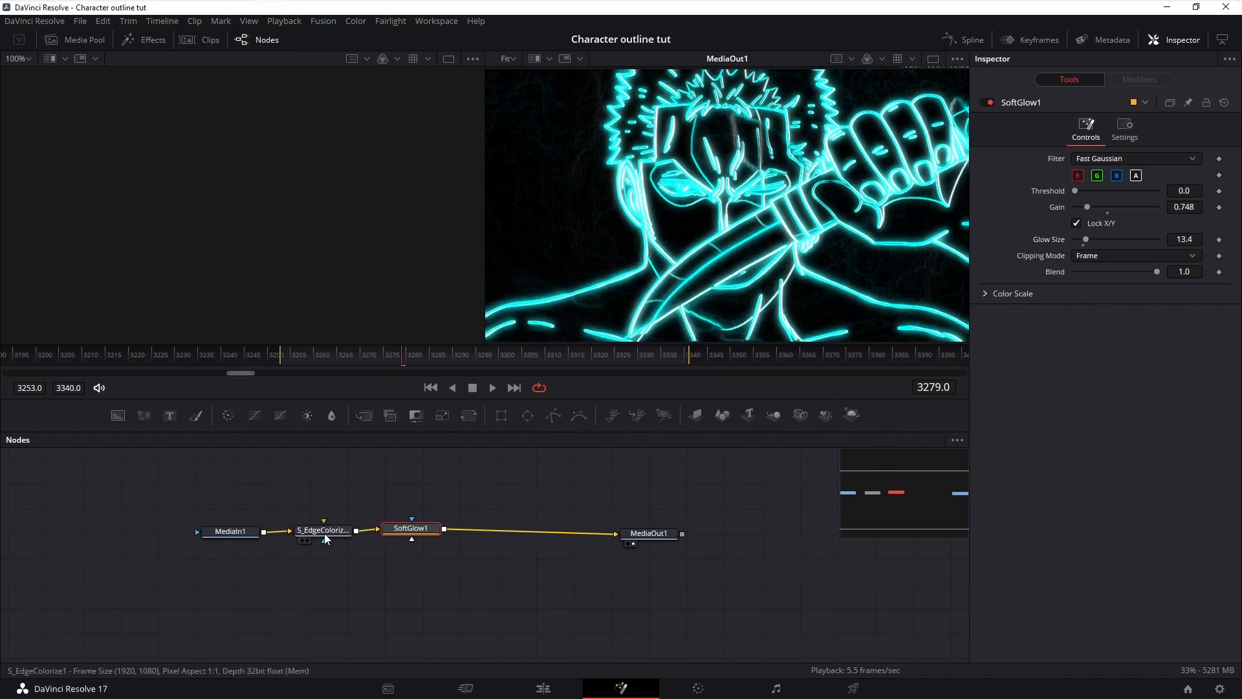
click(322, 531)
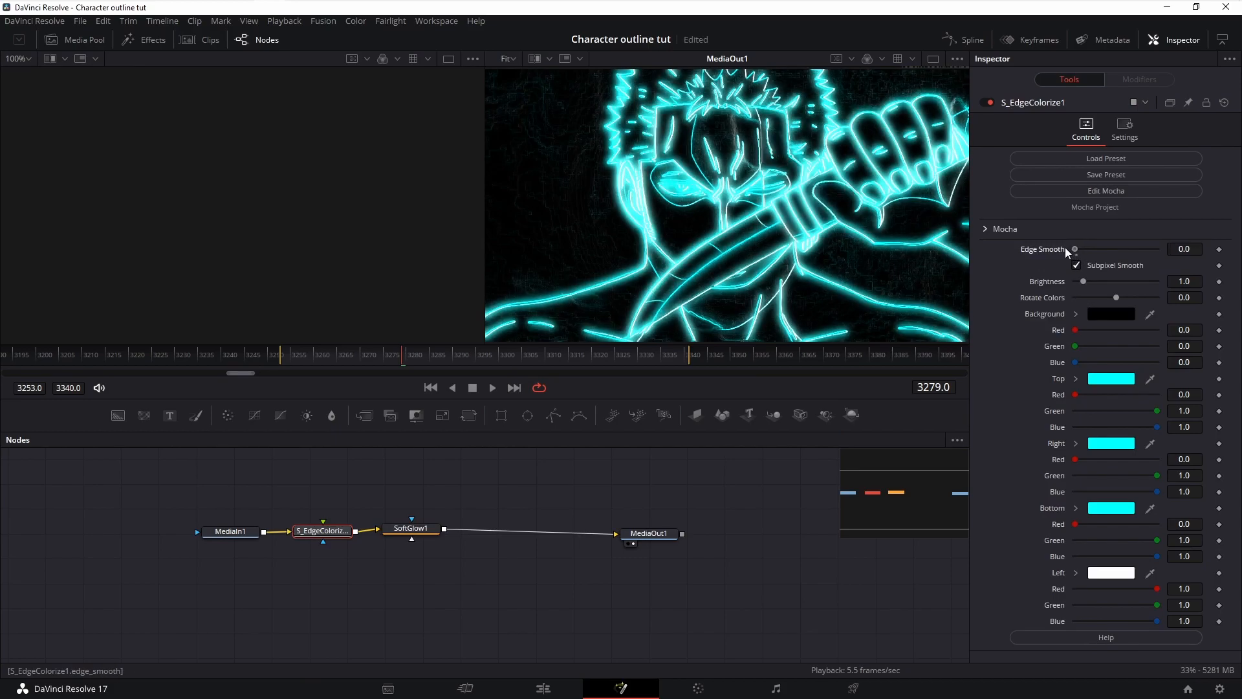
click(410, 529)
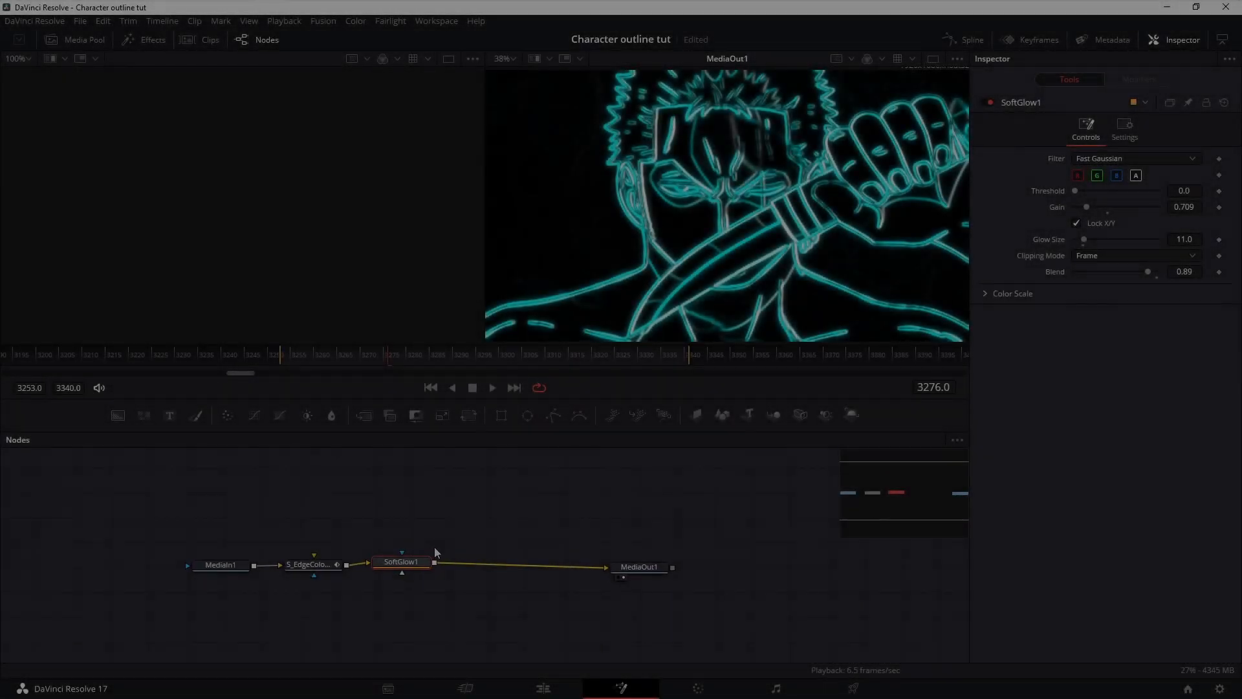
- Keyframe SoftGlow1 Blend at 1.0 on frames 3253 and 3341
click(285, 365)
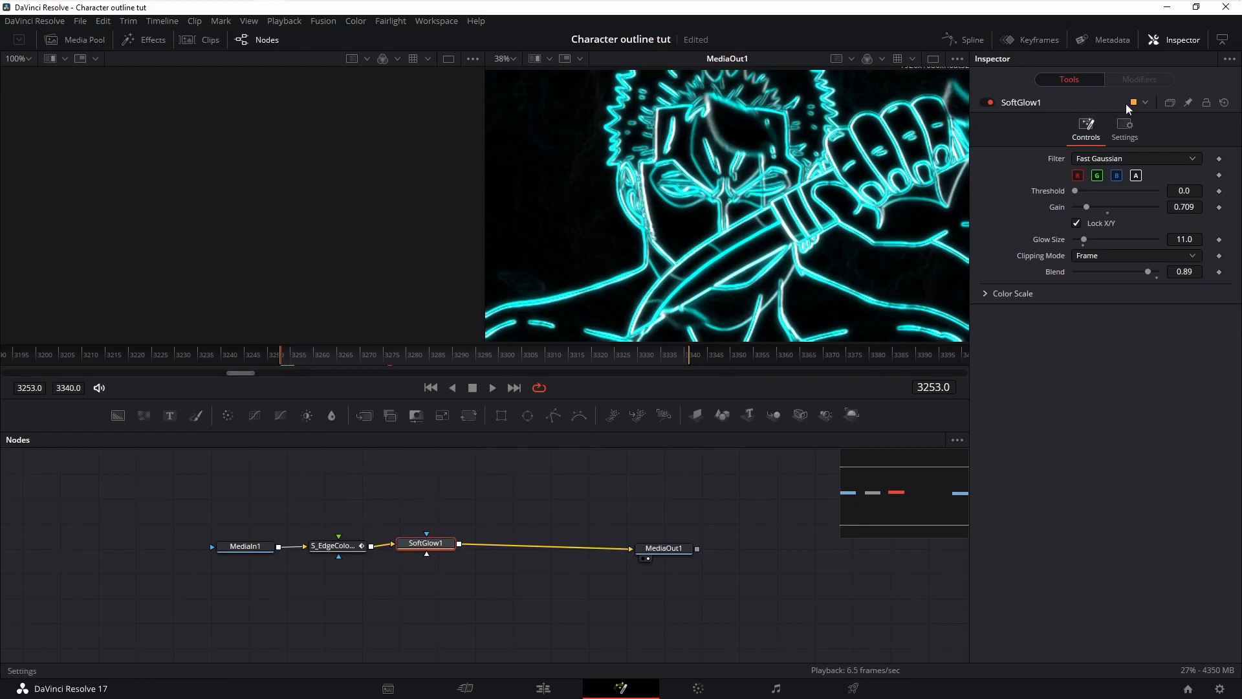
click(1124, 128)
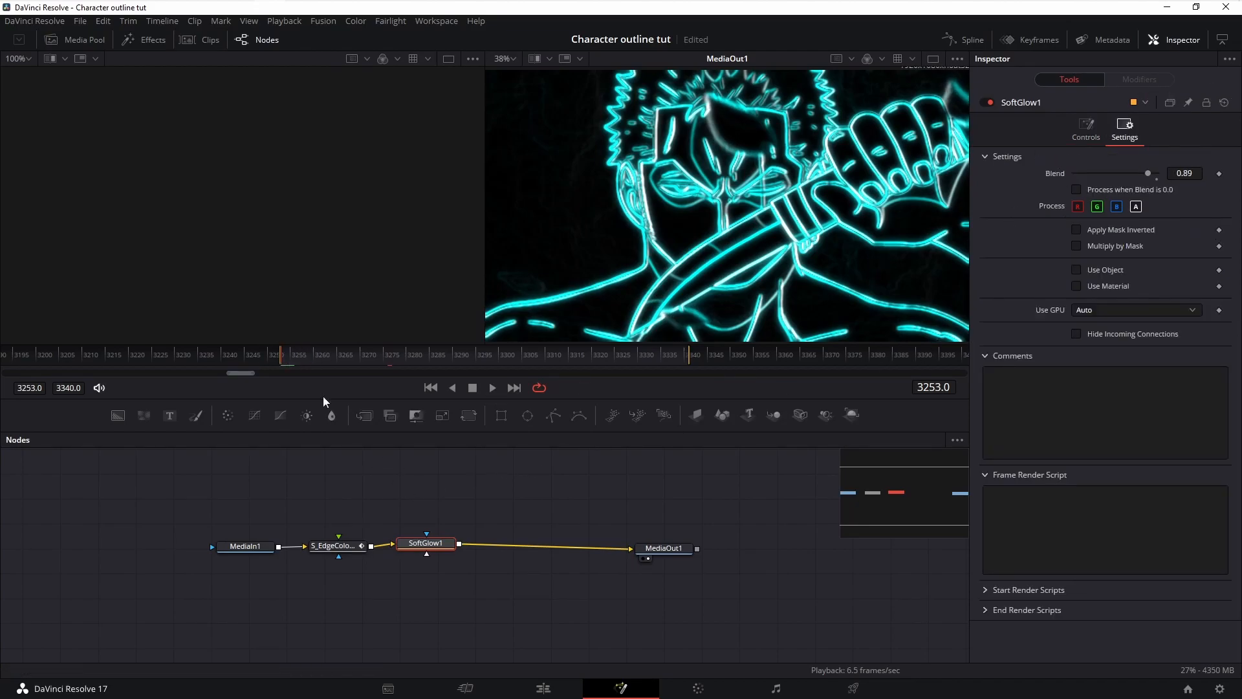
mouse_move(332, 545)
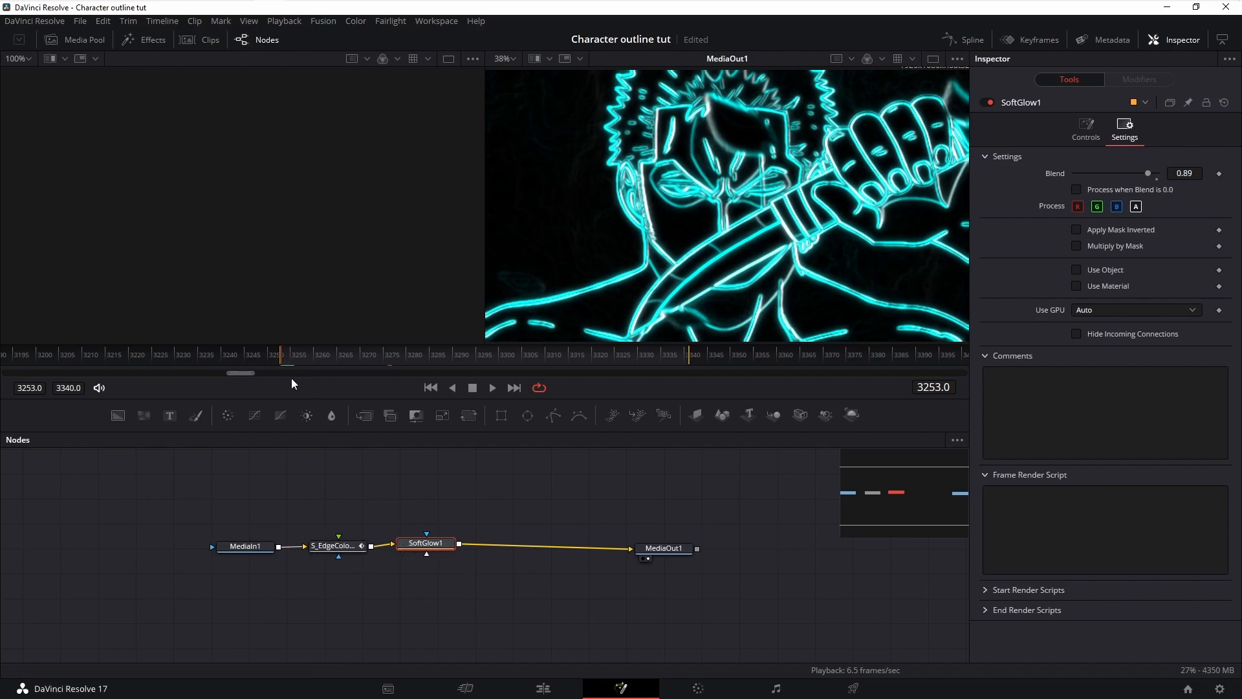
mouse_move(264, 369)
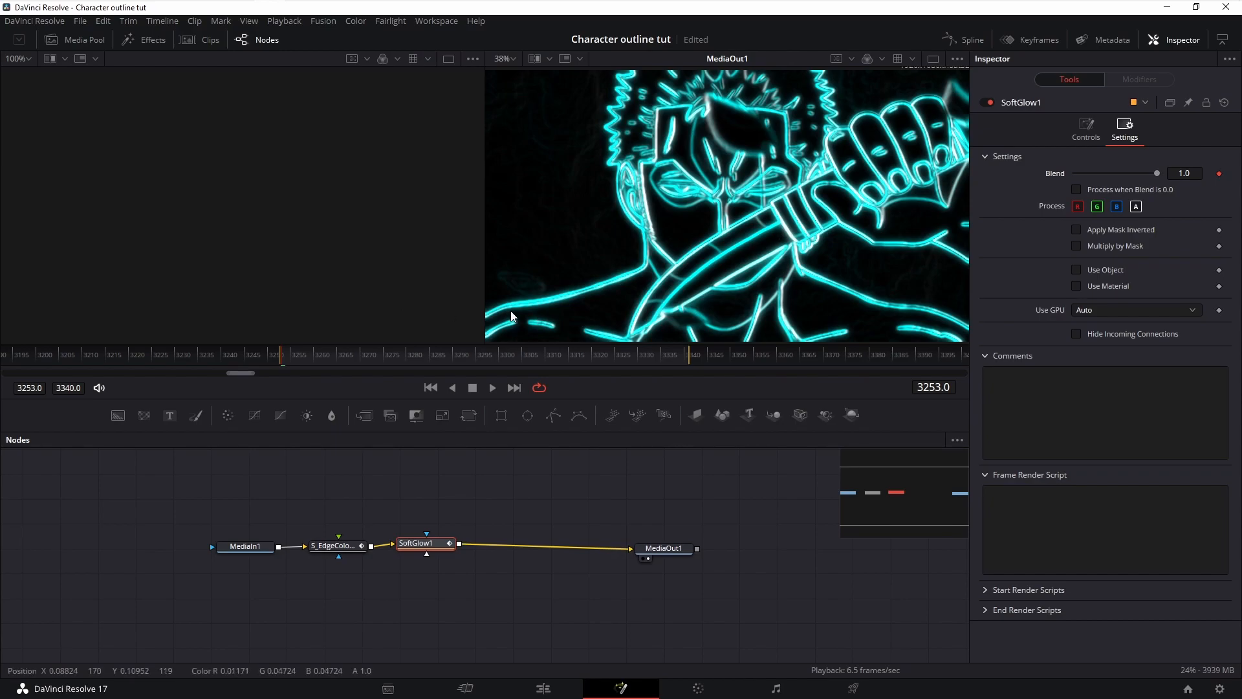
click(483, 357)
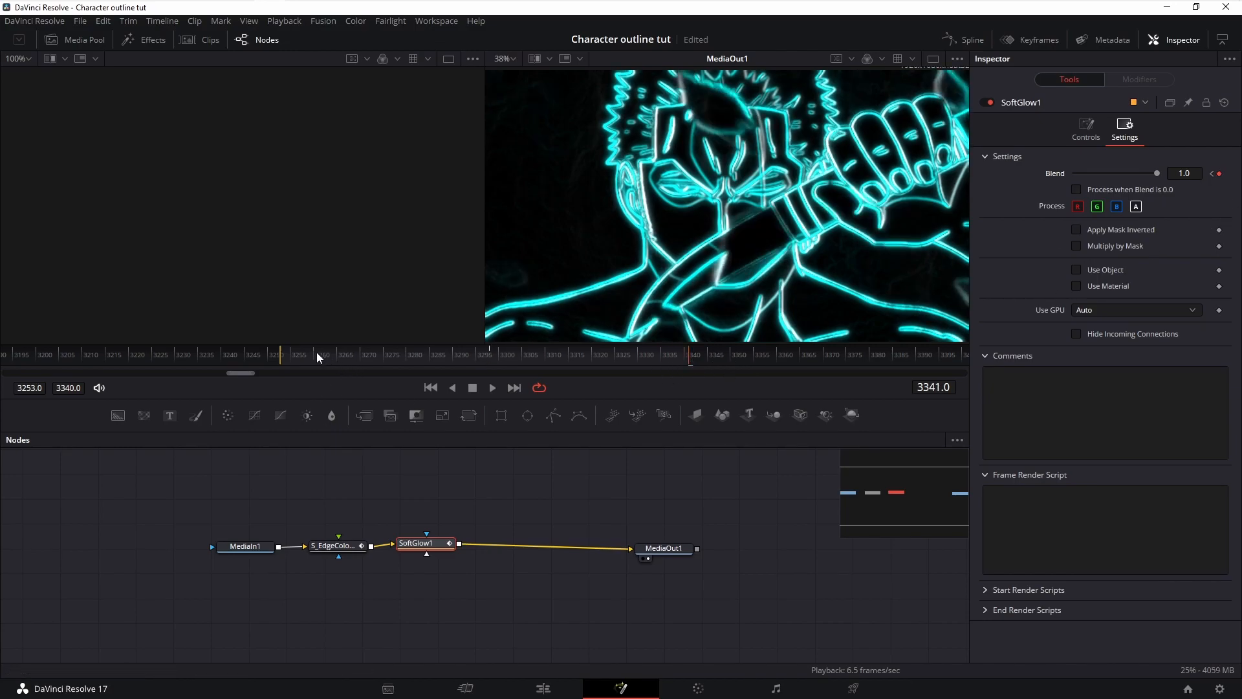
click(493, 355)
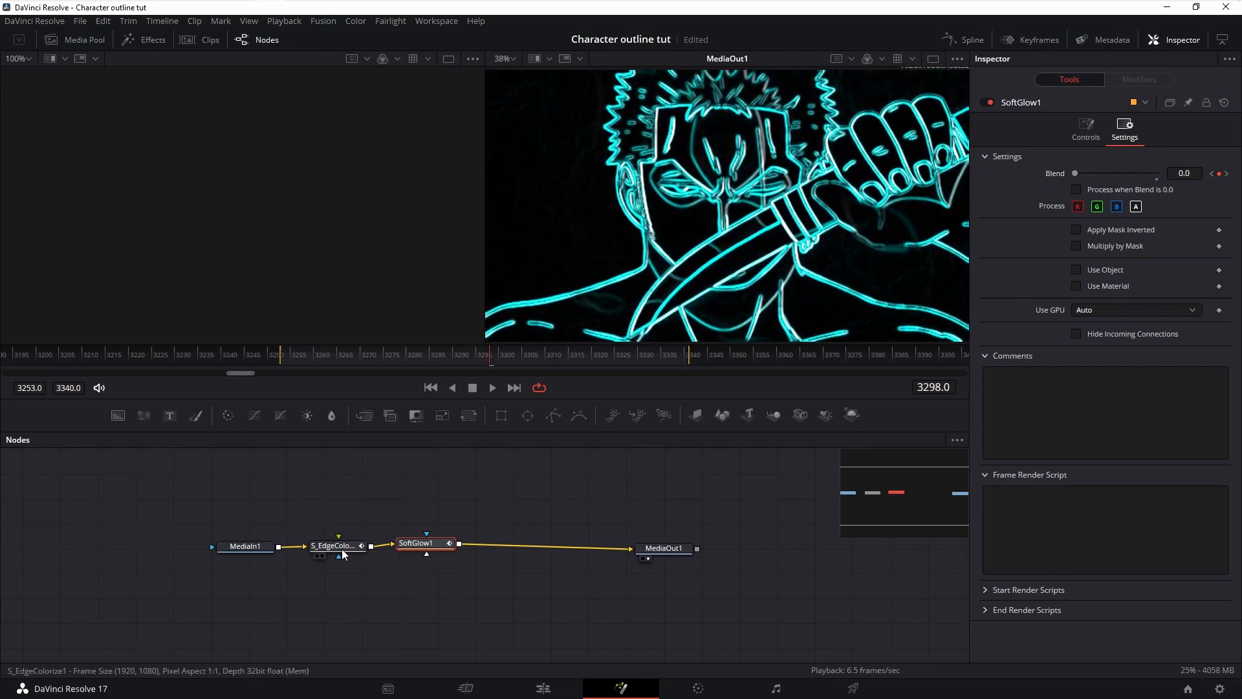
- Keyframe S_EdgeColorize1 Blend to 0.0 at frame 3298 in its Settings
click(333, 544)
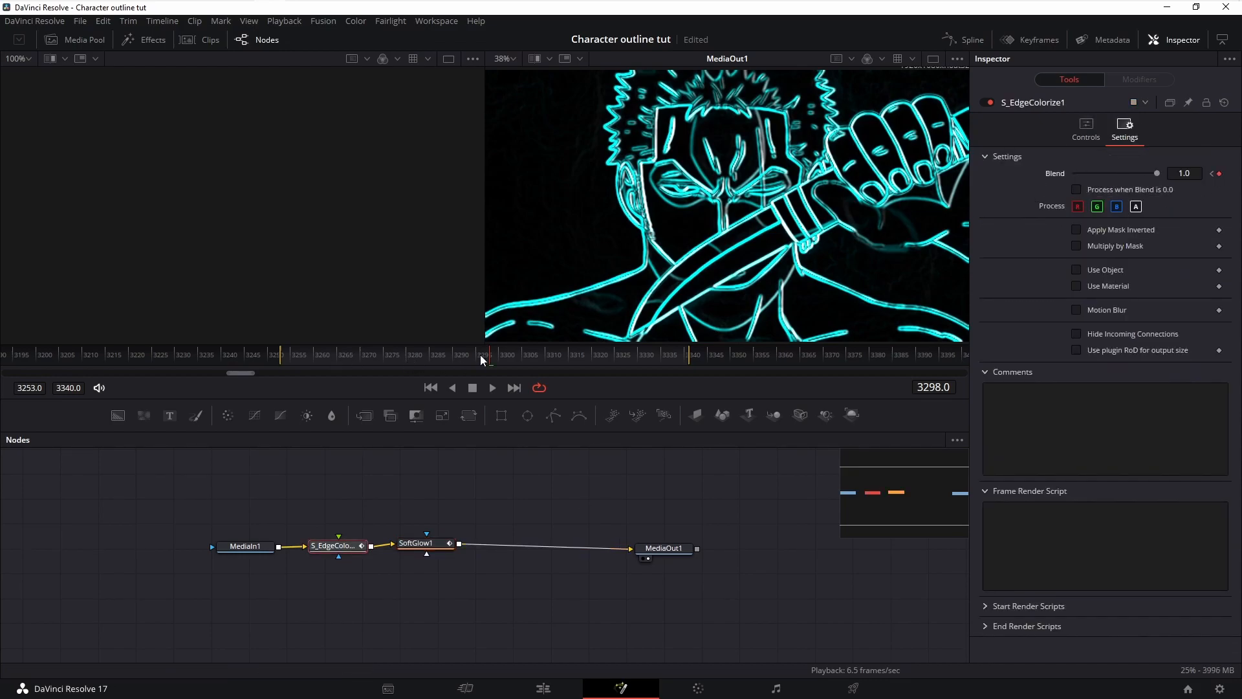
click(280, 355)
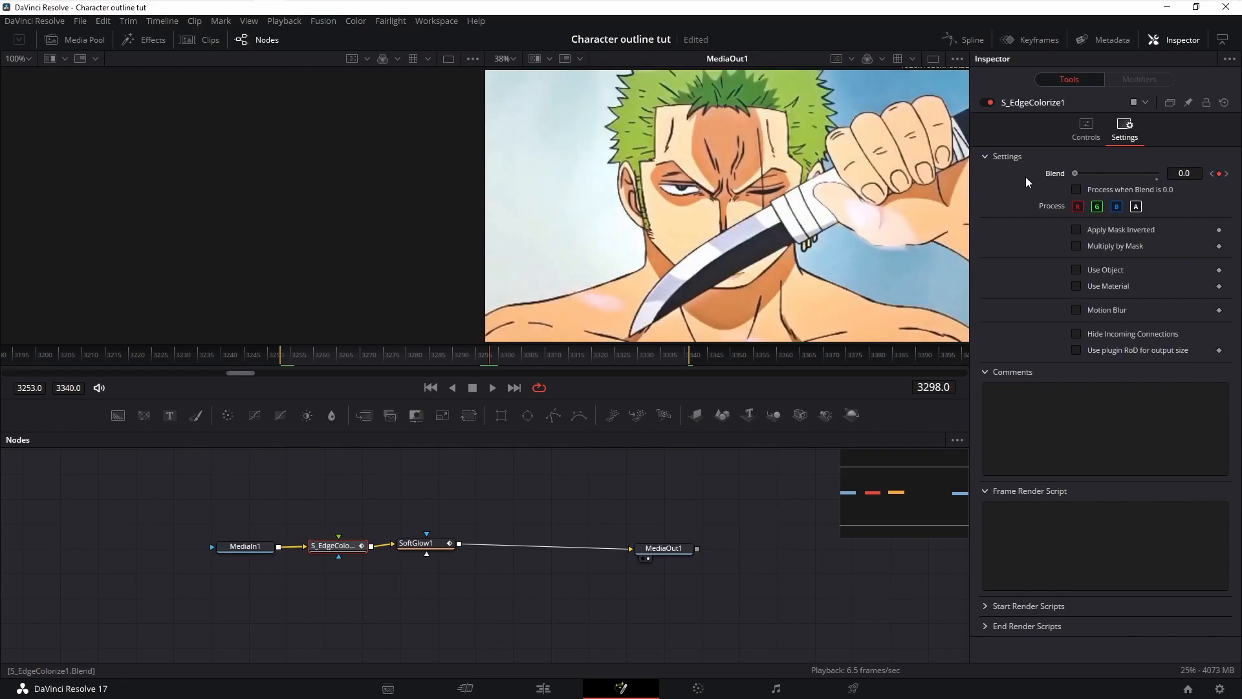
- Show the Spline panel with the SoftGlow1 Blend curve hidden, leaving the V-shaped edge blend curve
click(972, 40)
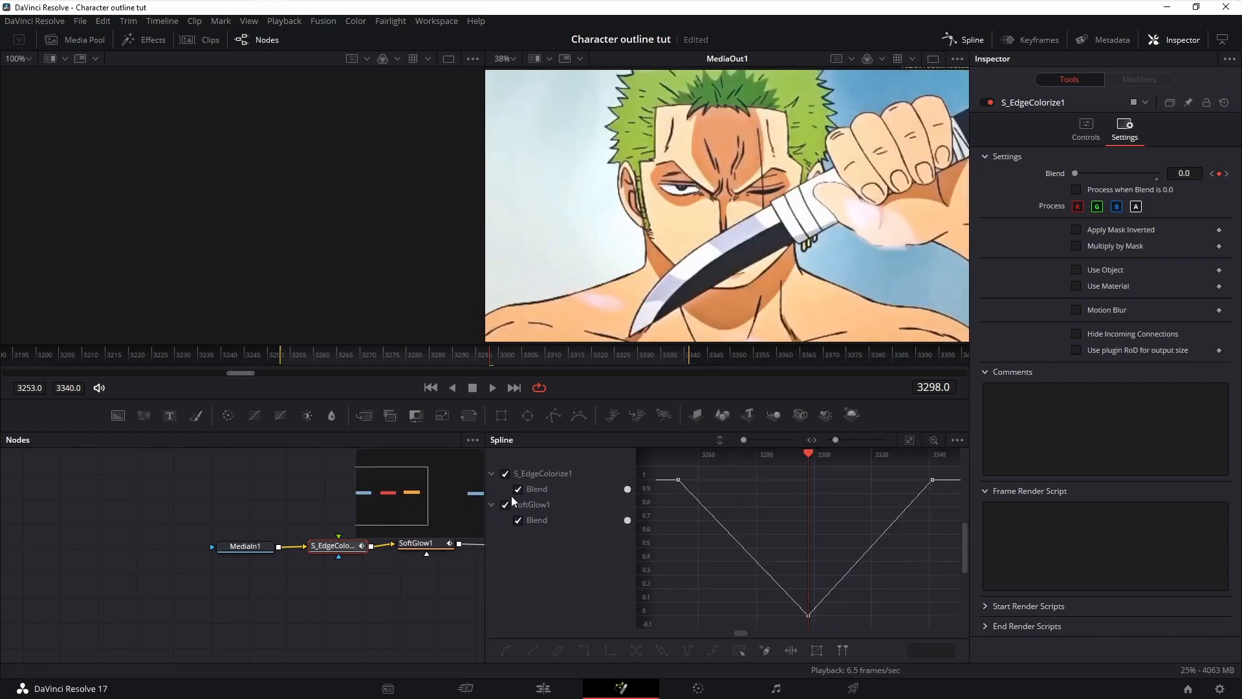
click(505, 504)
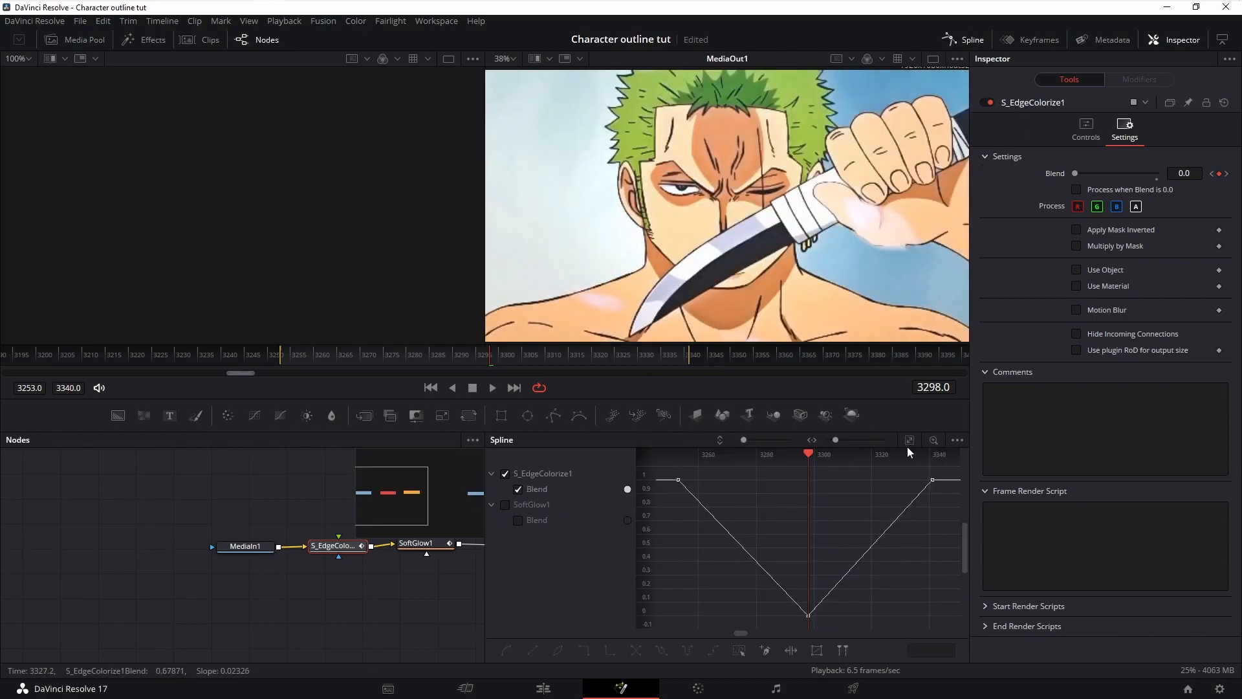